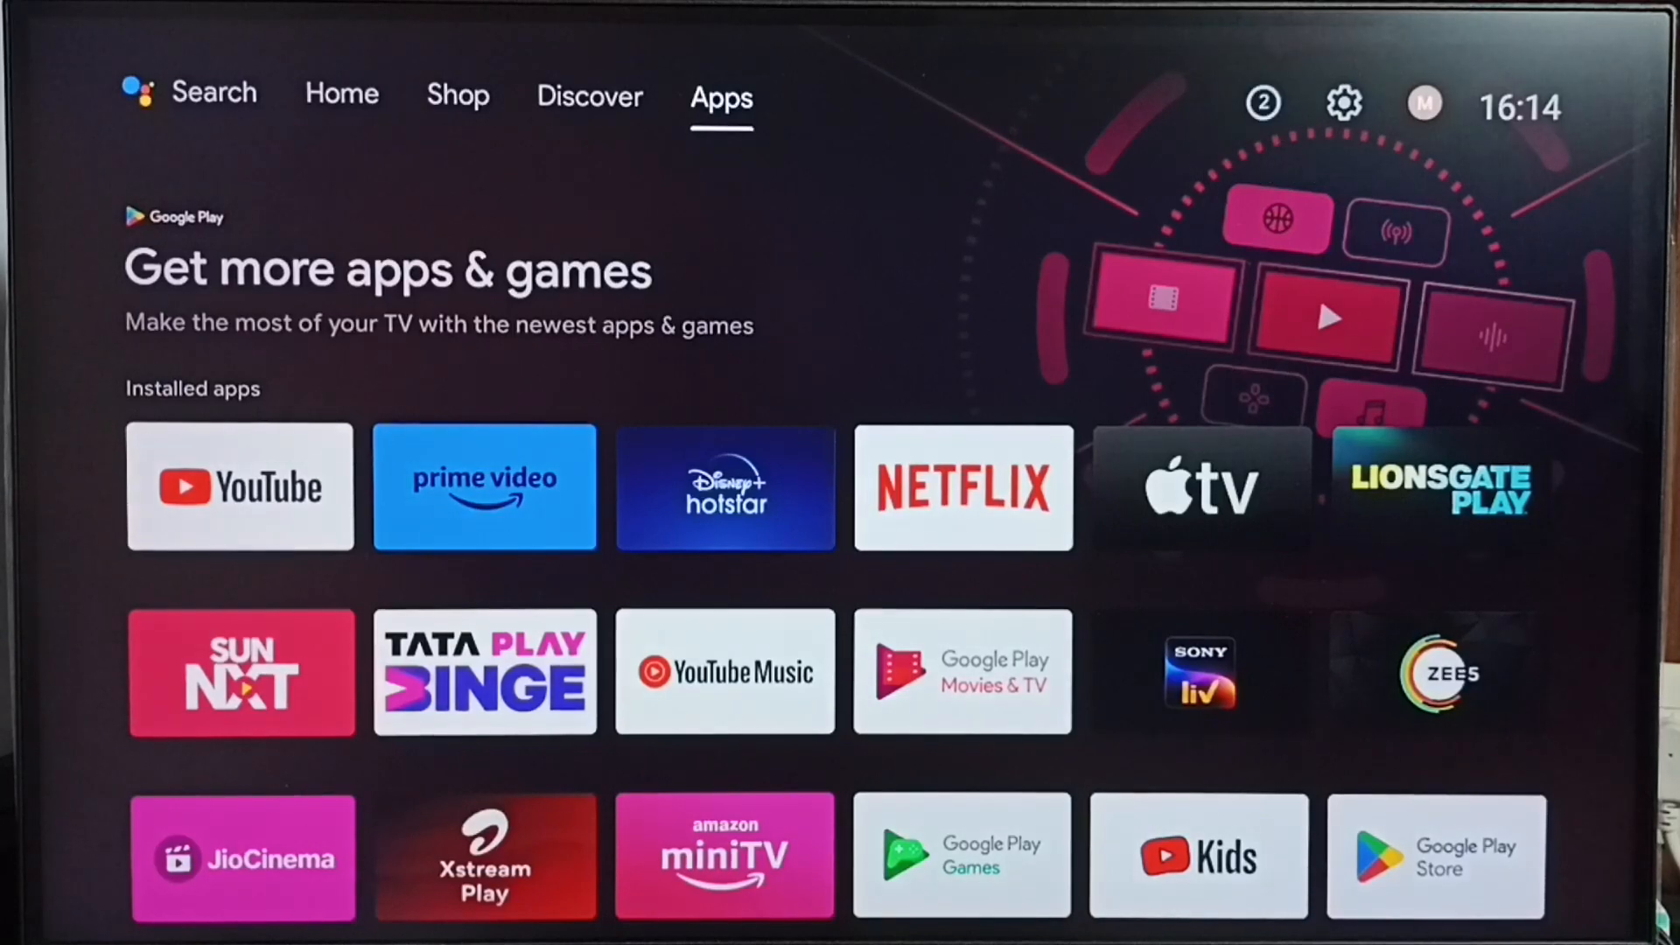
pyautogui.moveTo(1262, 103)
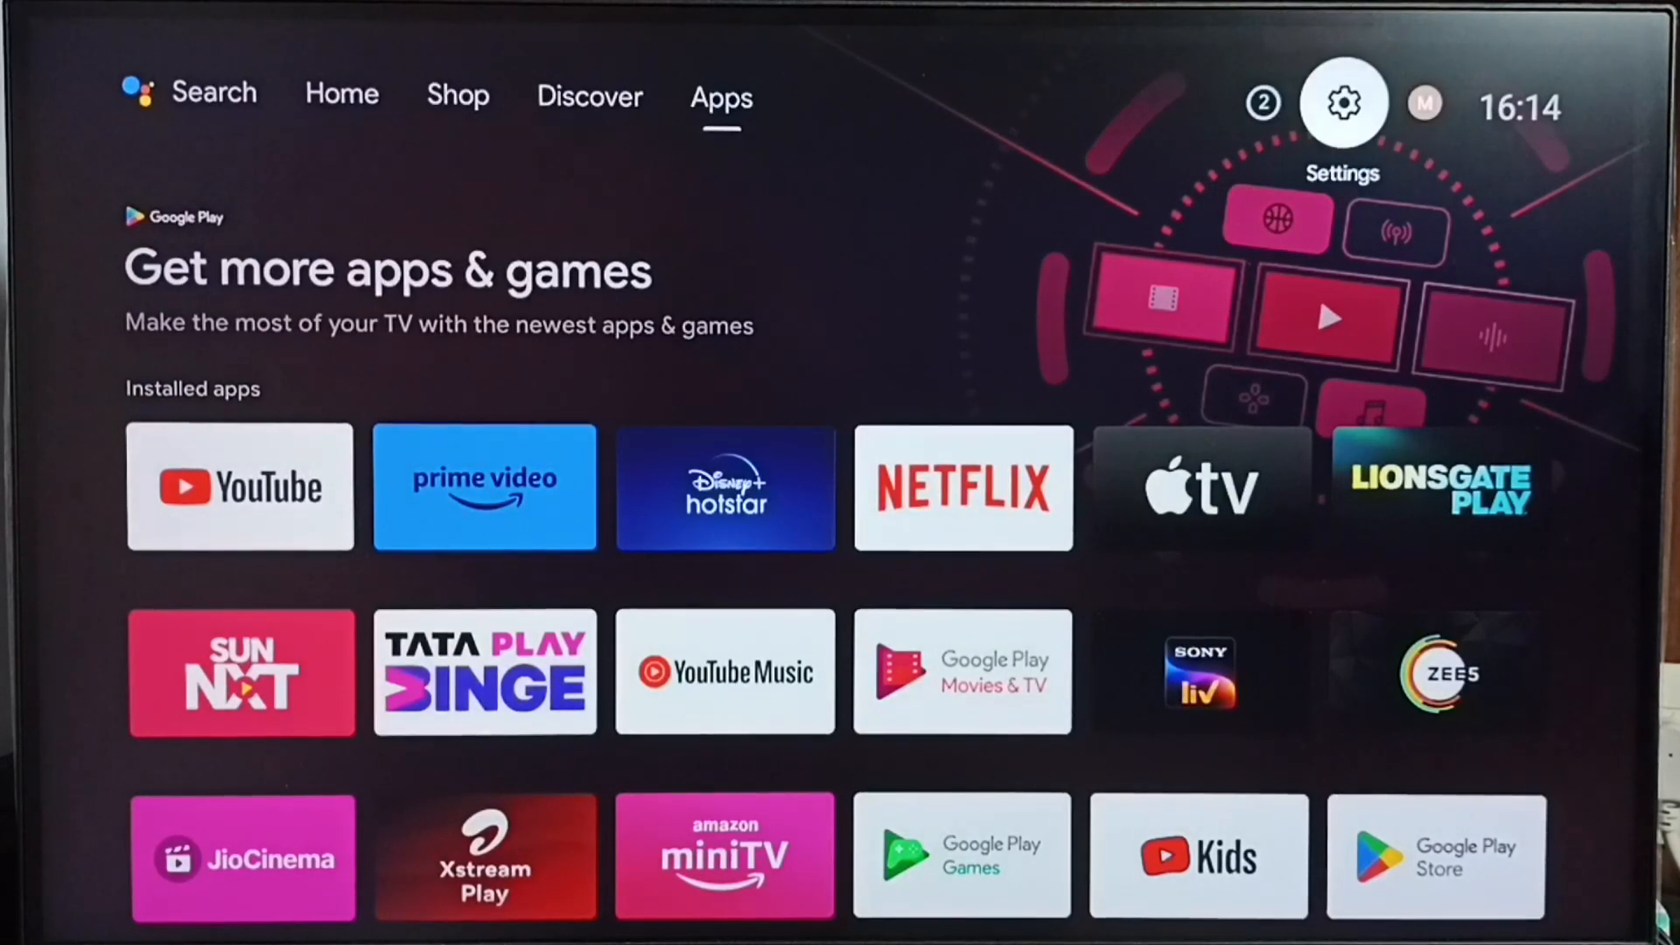
# - Reach the Language list in Device Preferences, showing English (United Kingdom) as current
pyautogui.click(1340, 102)
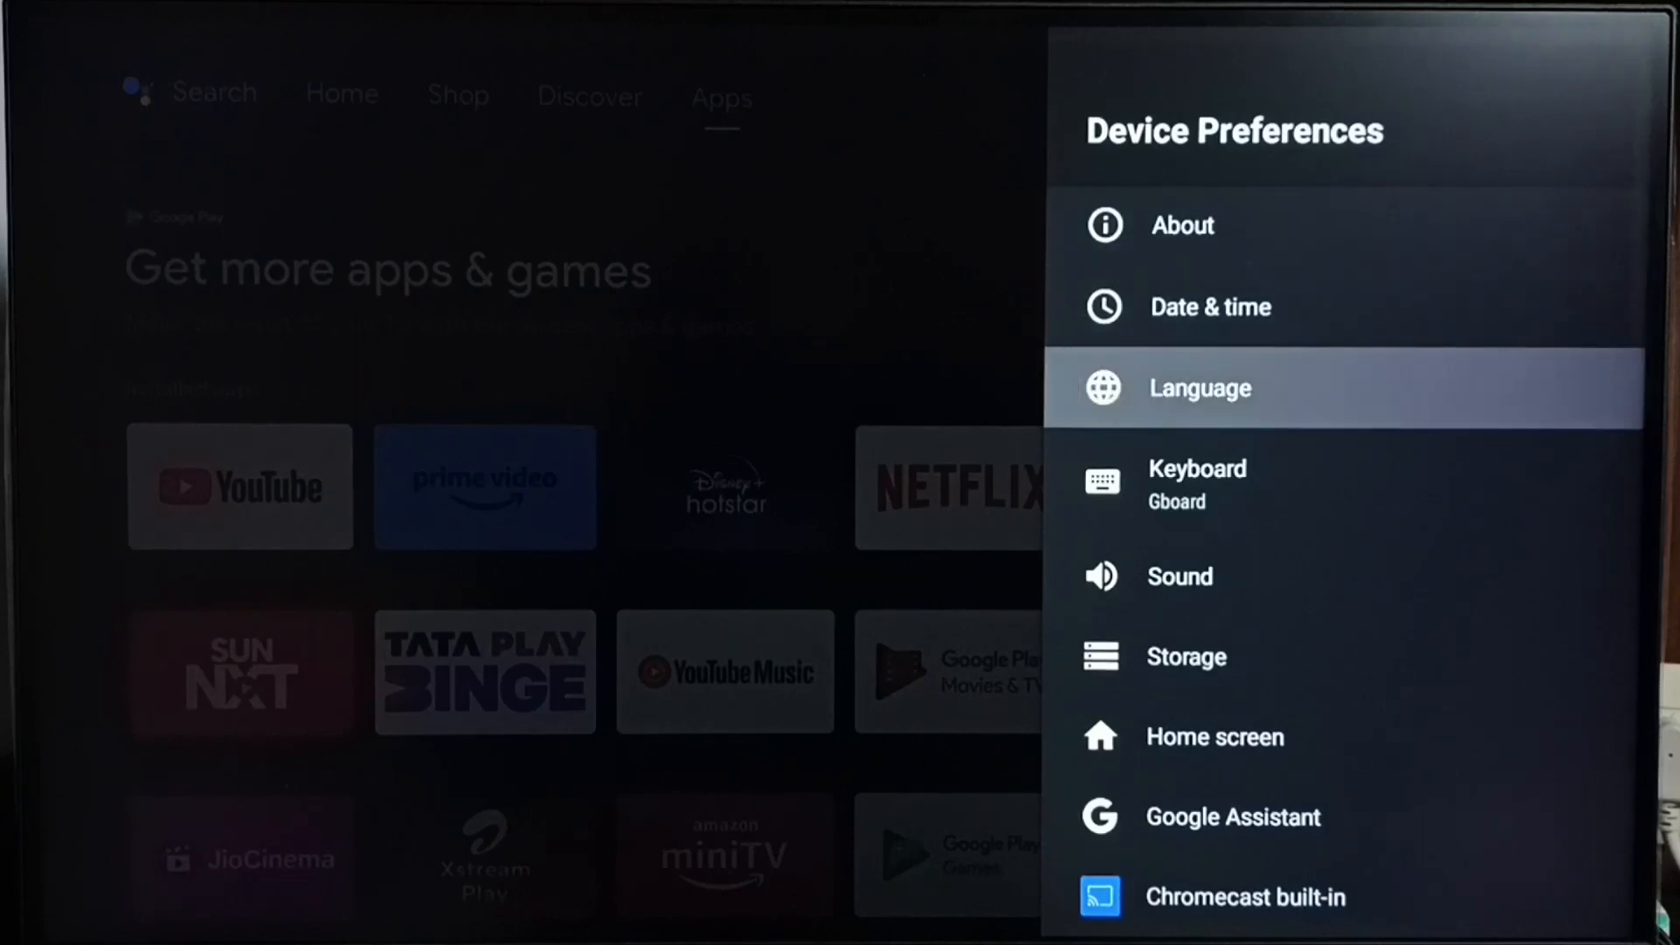
pyautogui.click(1198, 388)
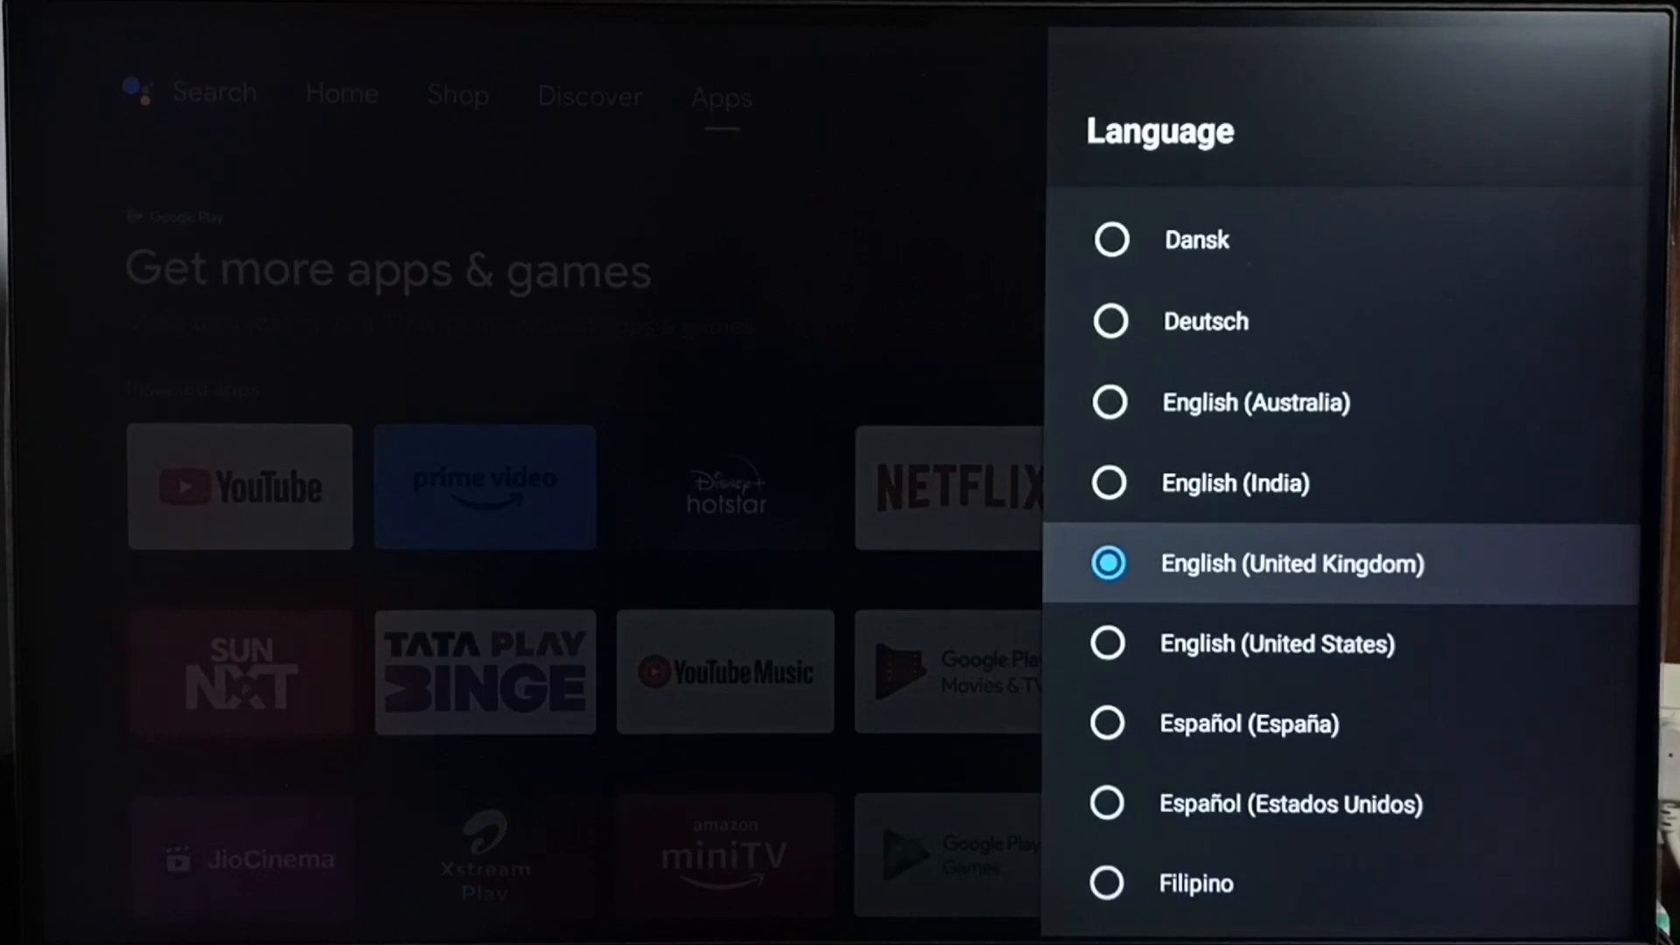
# - Scroll the Language list down to the हिन्दी (Hindi) entry near its end
pyautogui.scroll(-3)
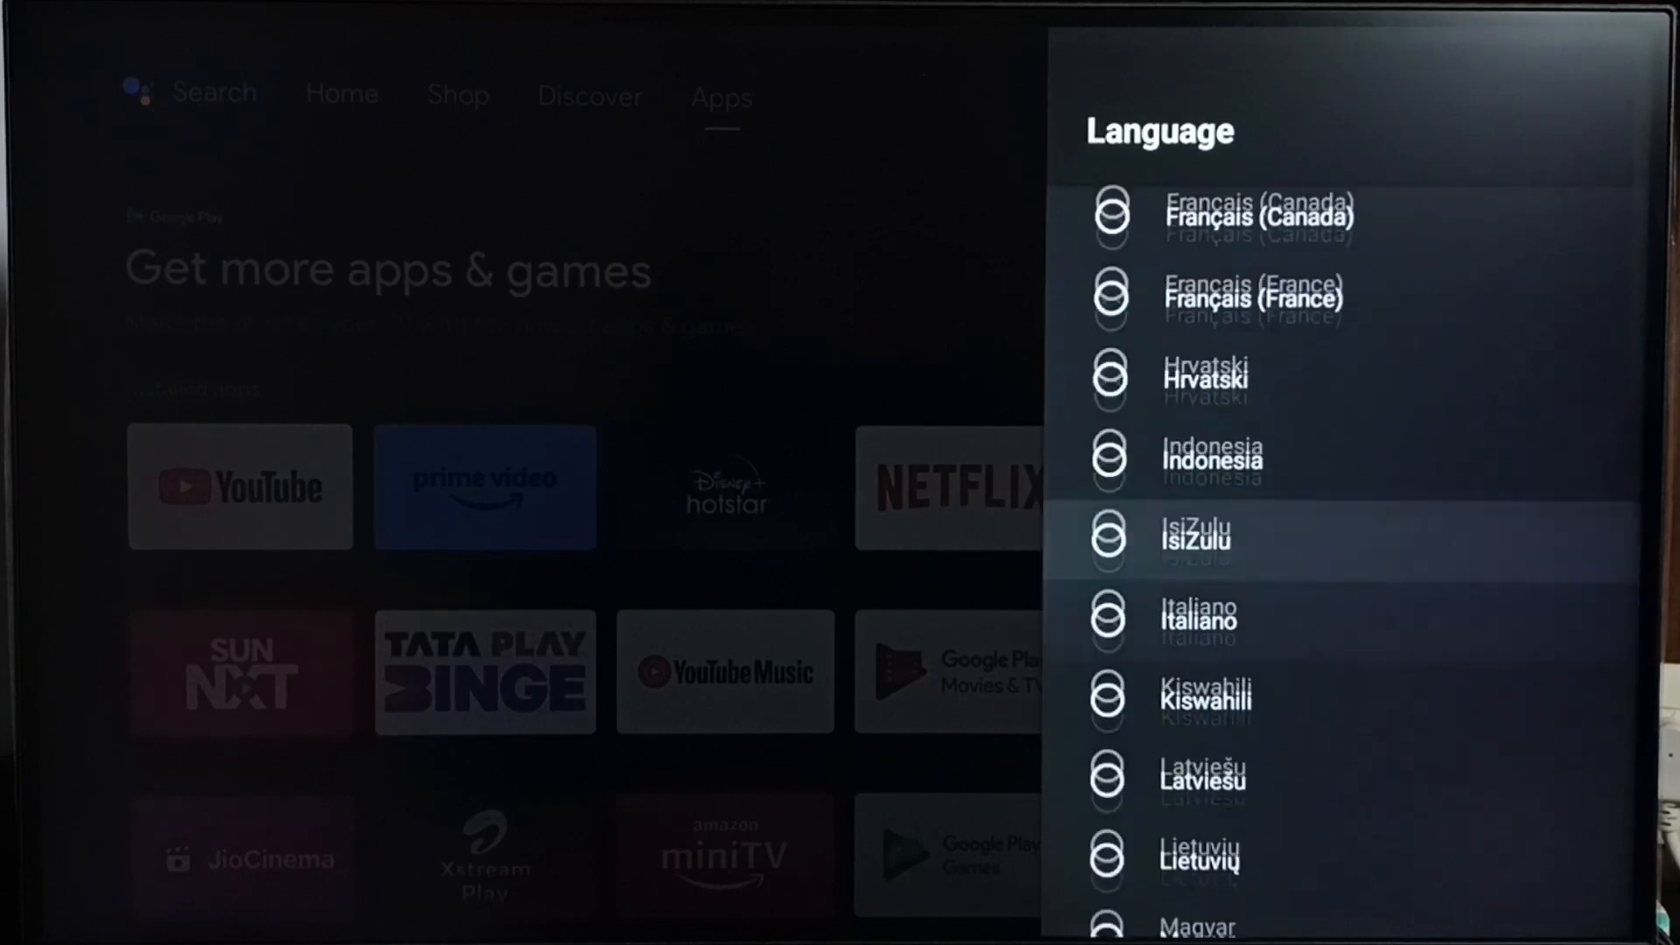
pyautogui.scroll(-3)
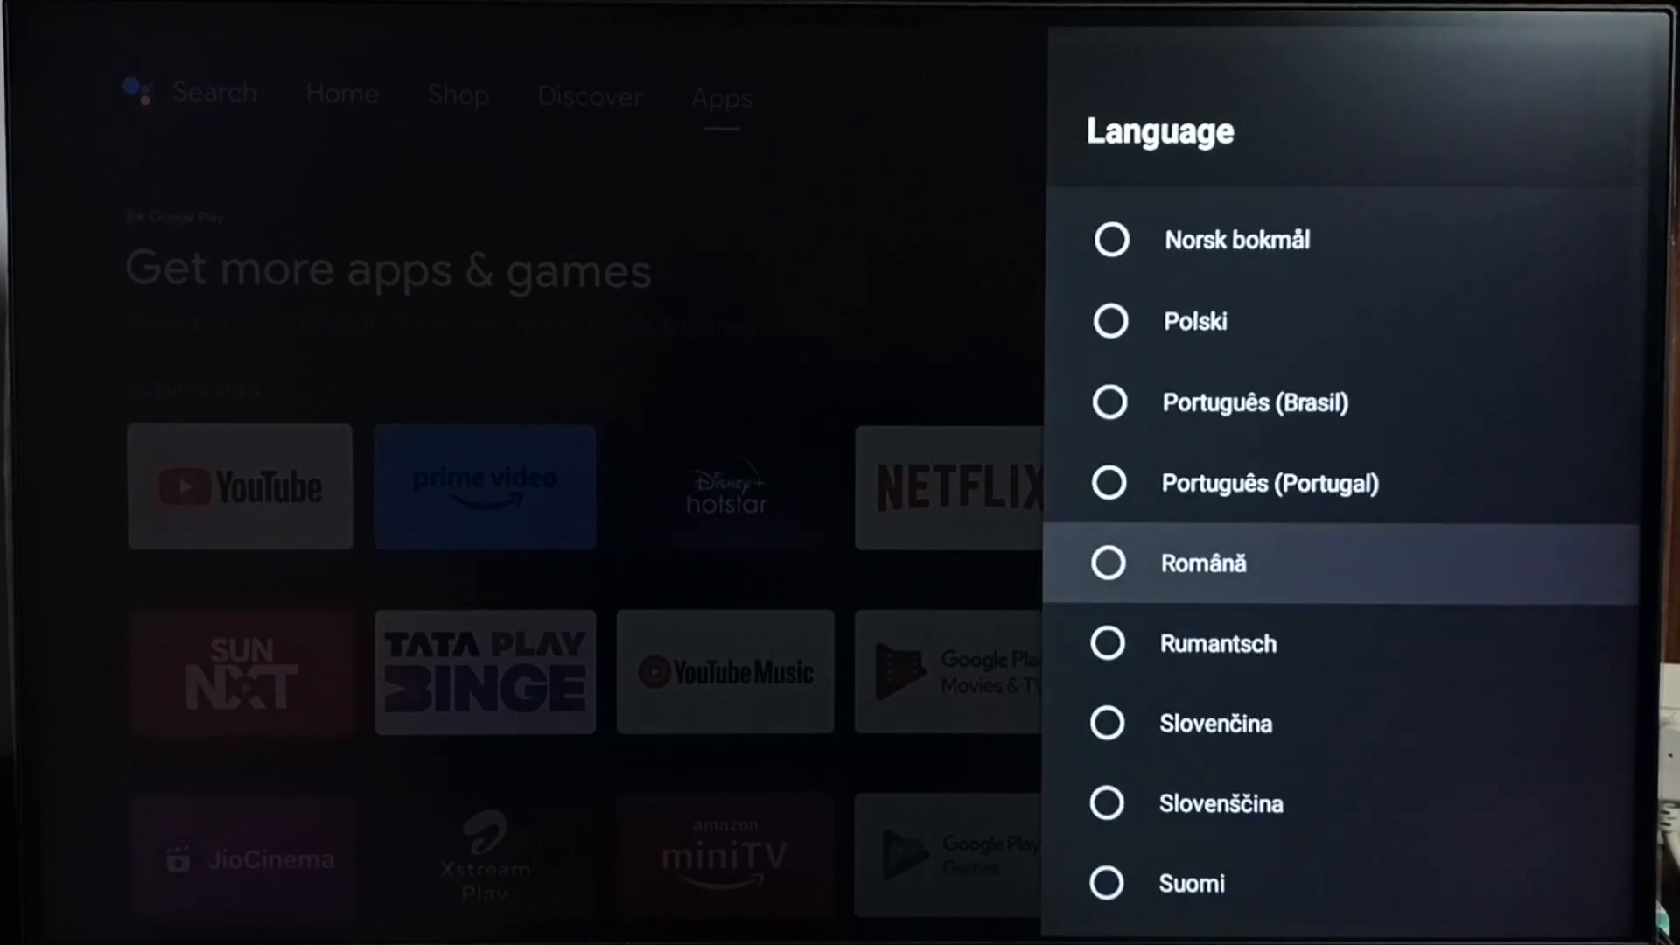
pyautogui.scroll(3)
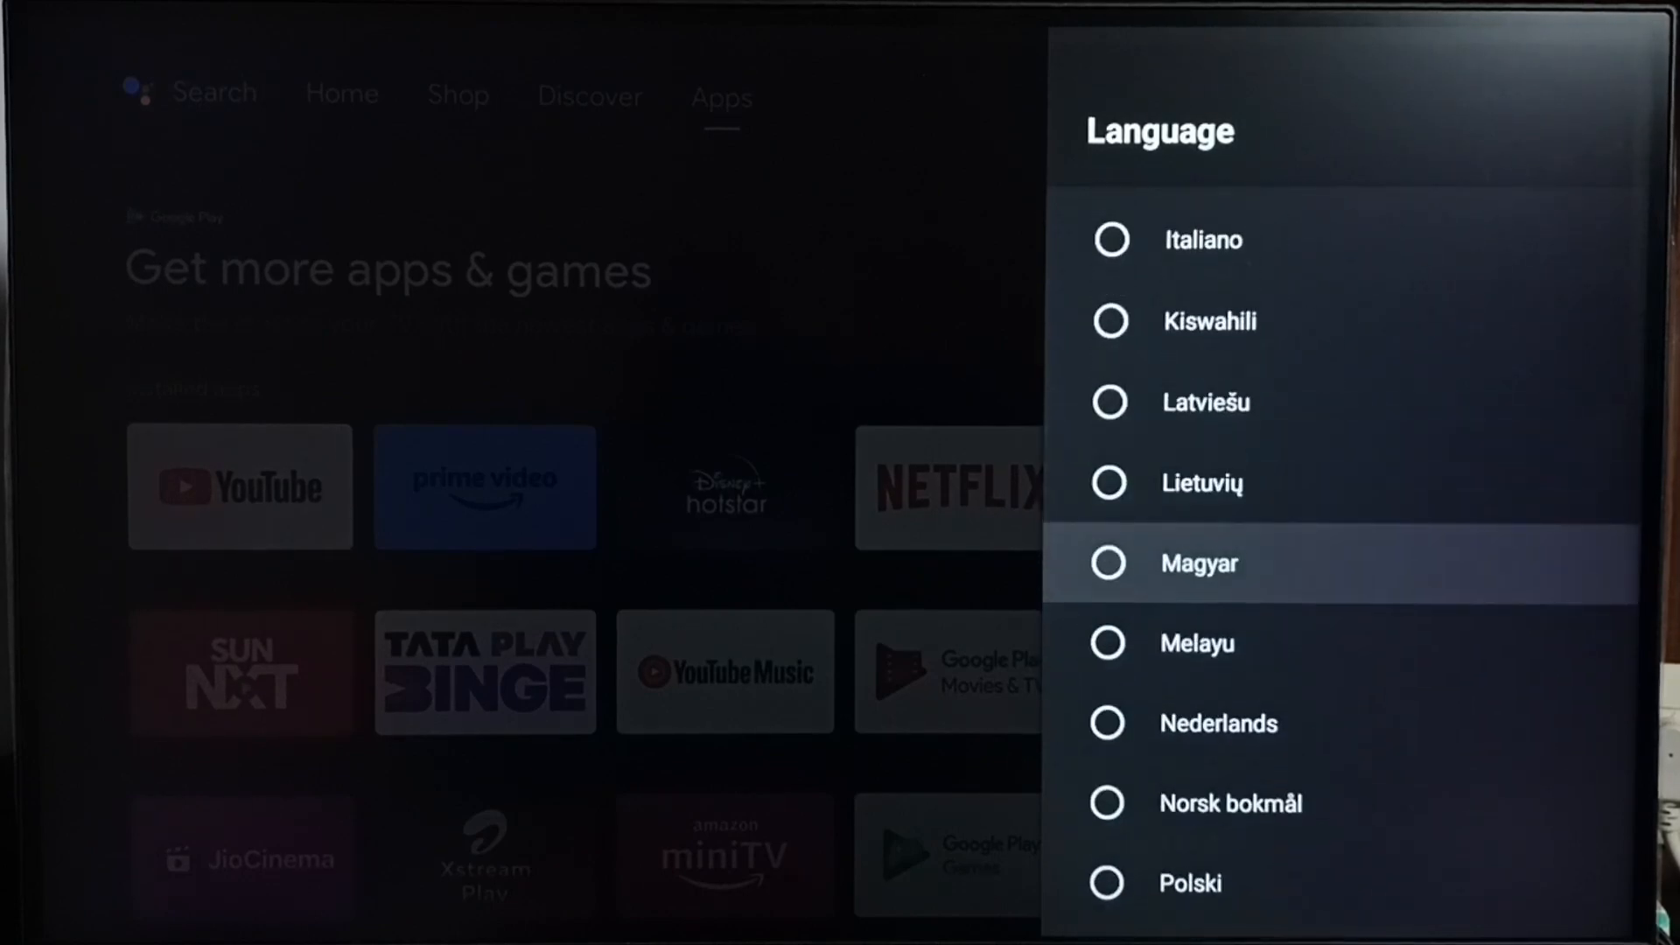
pyautogui.scroll(3)
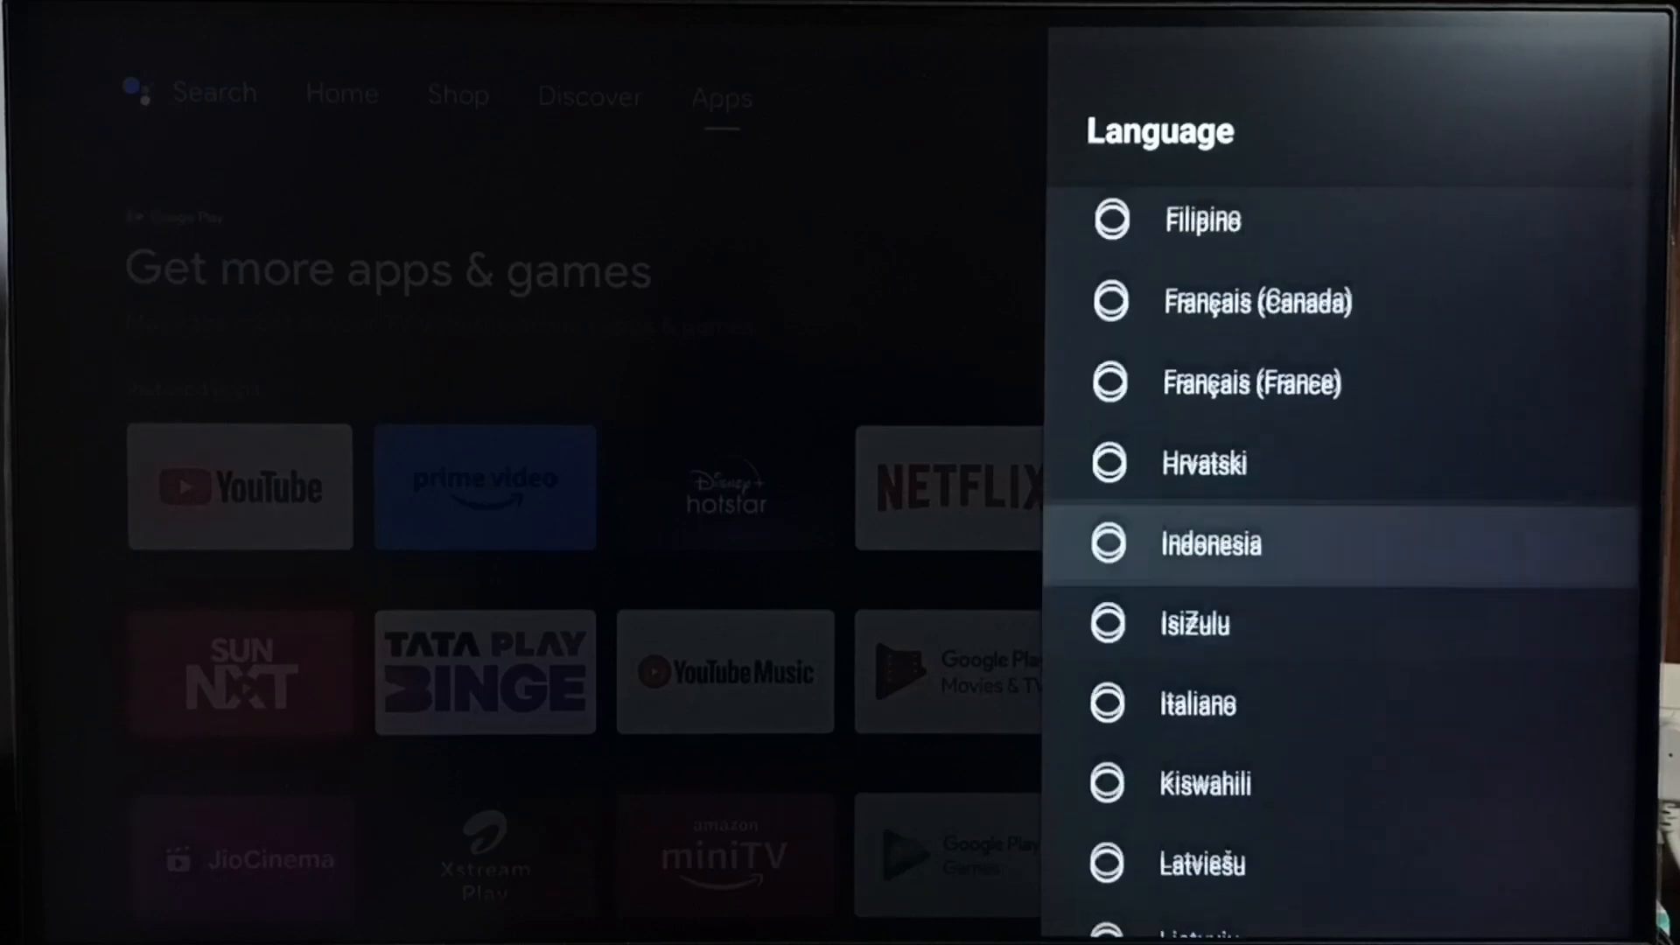
pyautogui.scroll(3)
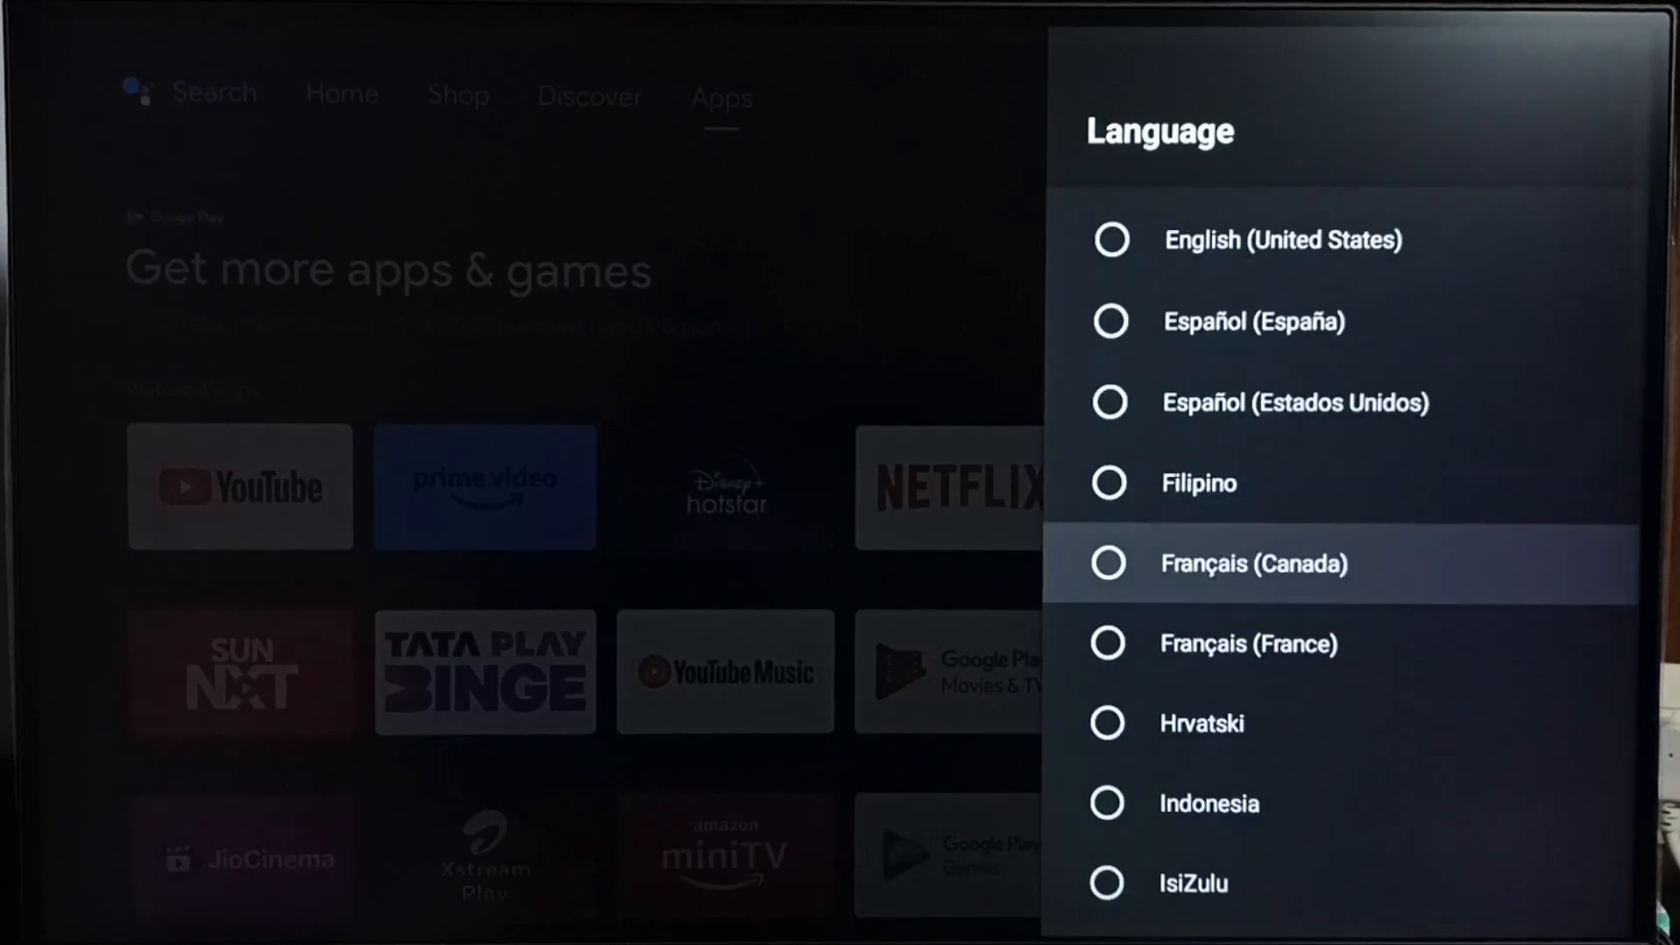
pyautogui.scroll(-3)
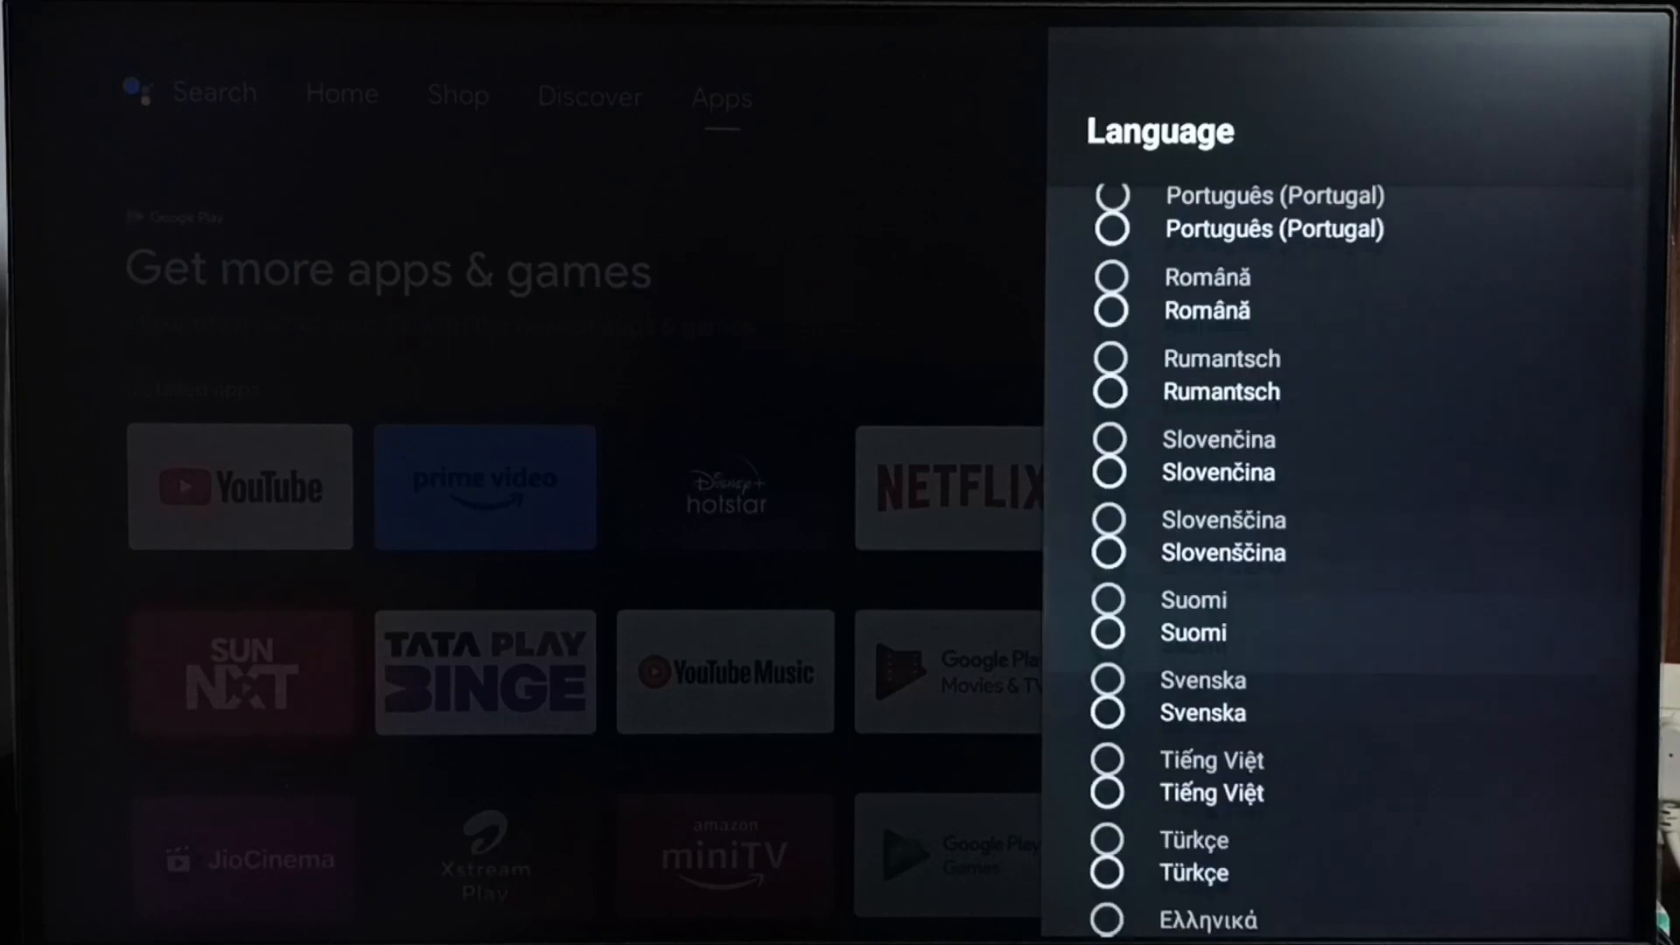
pyautogui.scroll(-3)
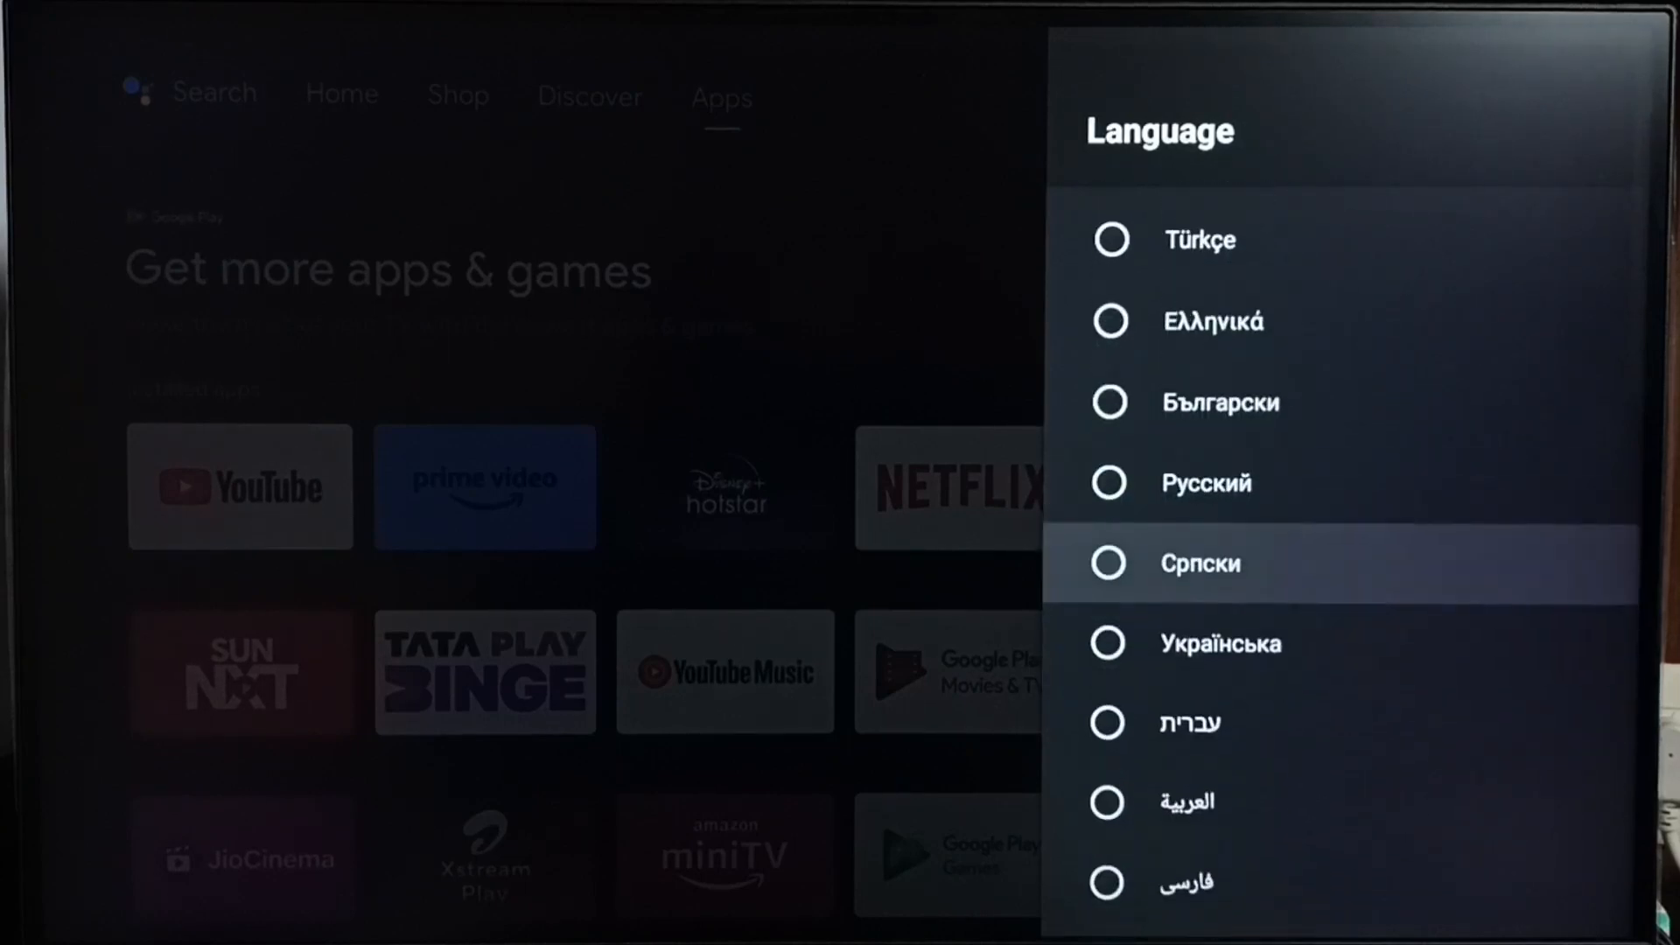
pyautogui.scroll(-3)
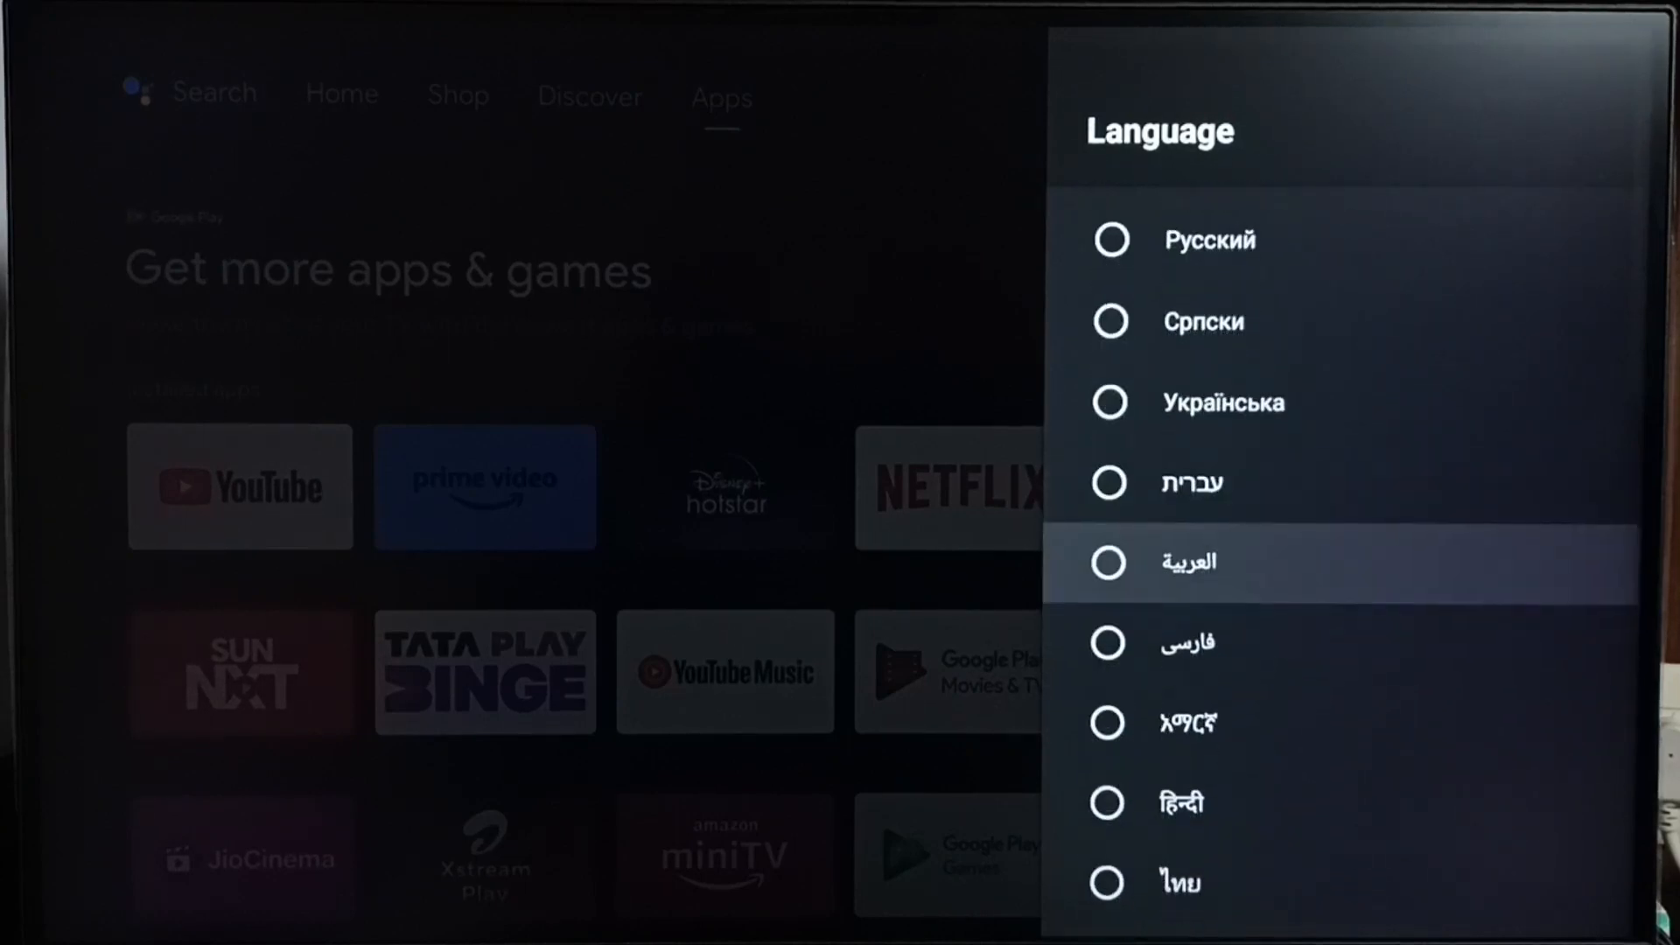
pyautogui.scroll(-3)
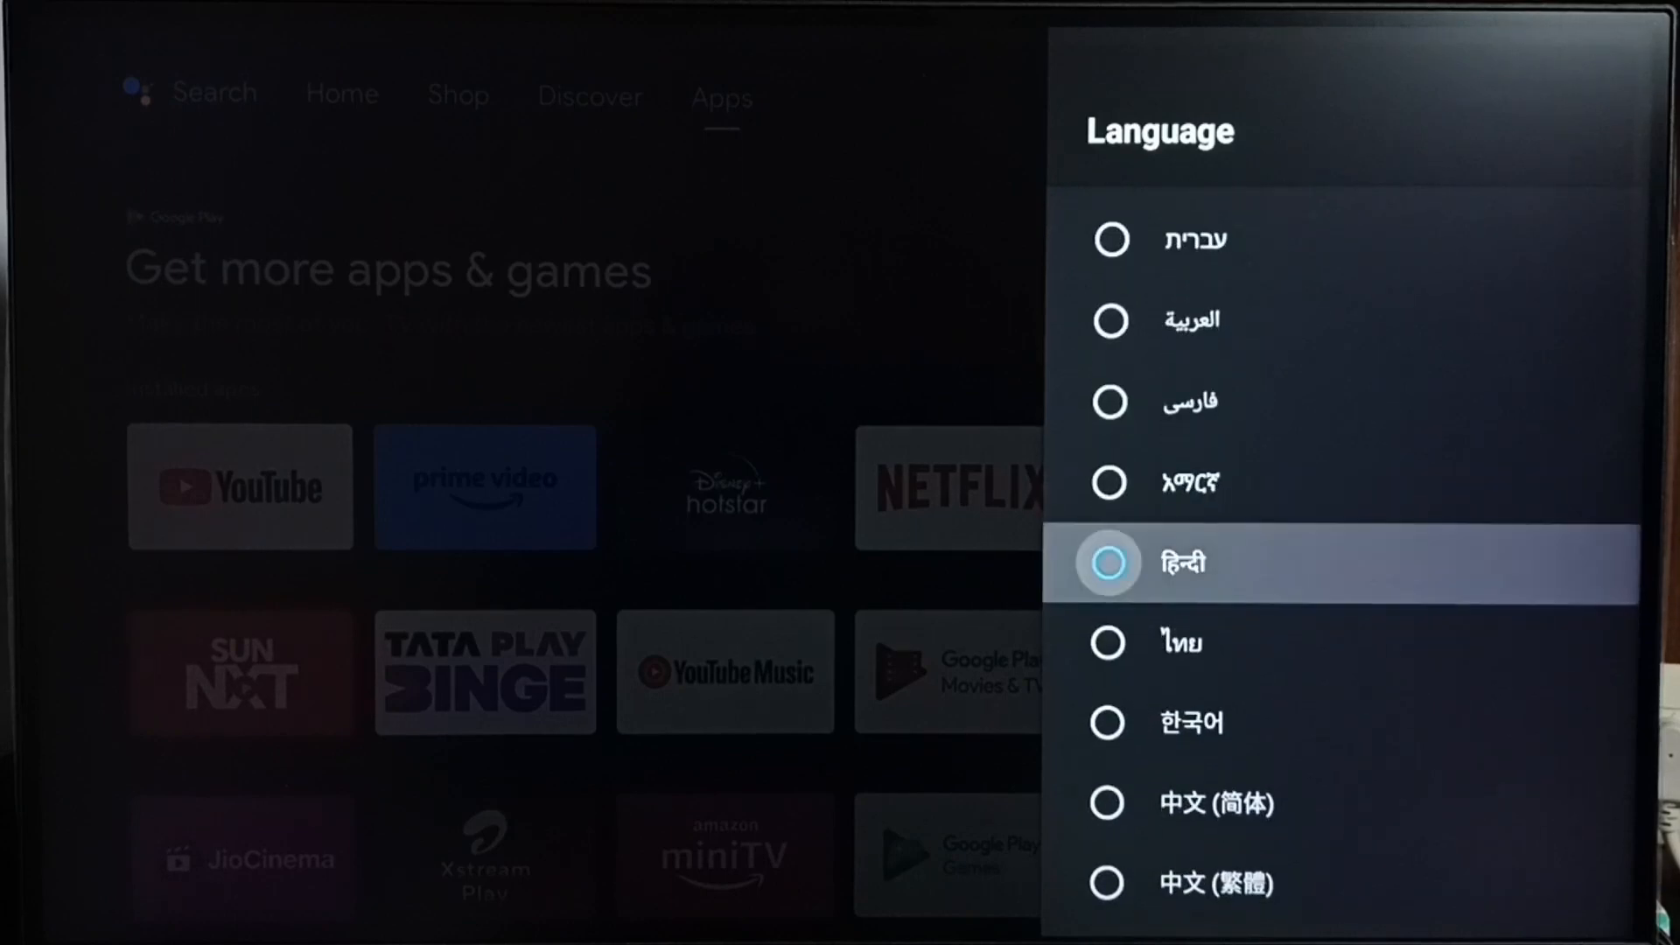
# - Choose हिन्दी so the interface switches to Hindi and the home screen reloads
pyautogui.click(1106, 561)
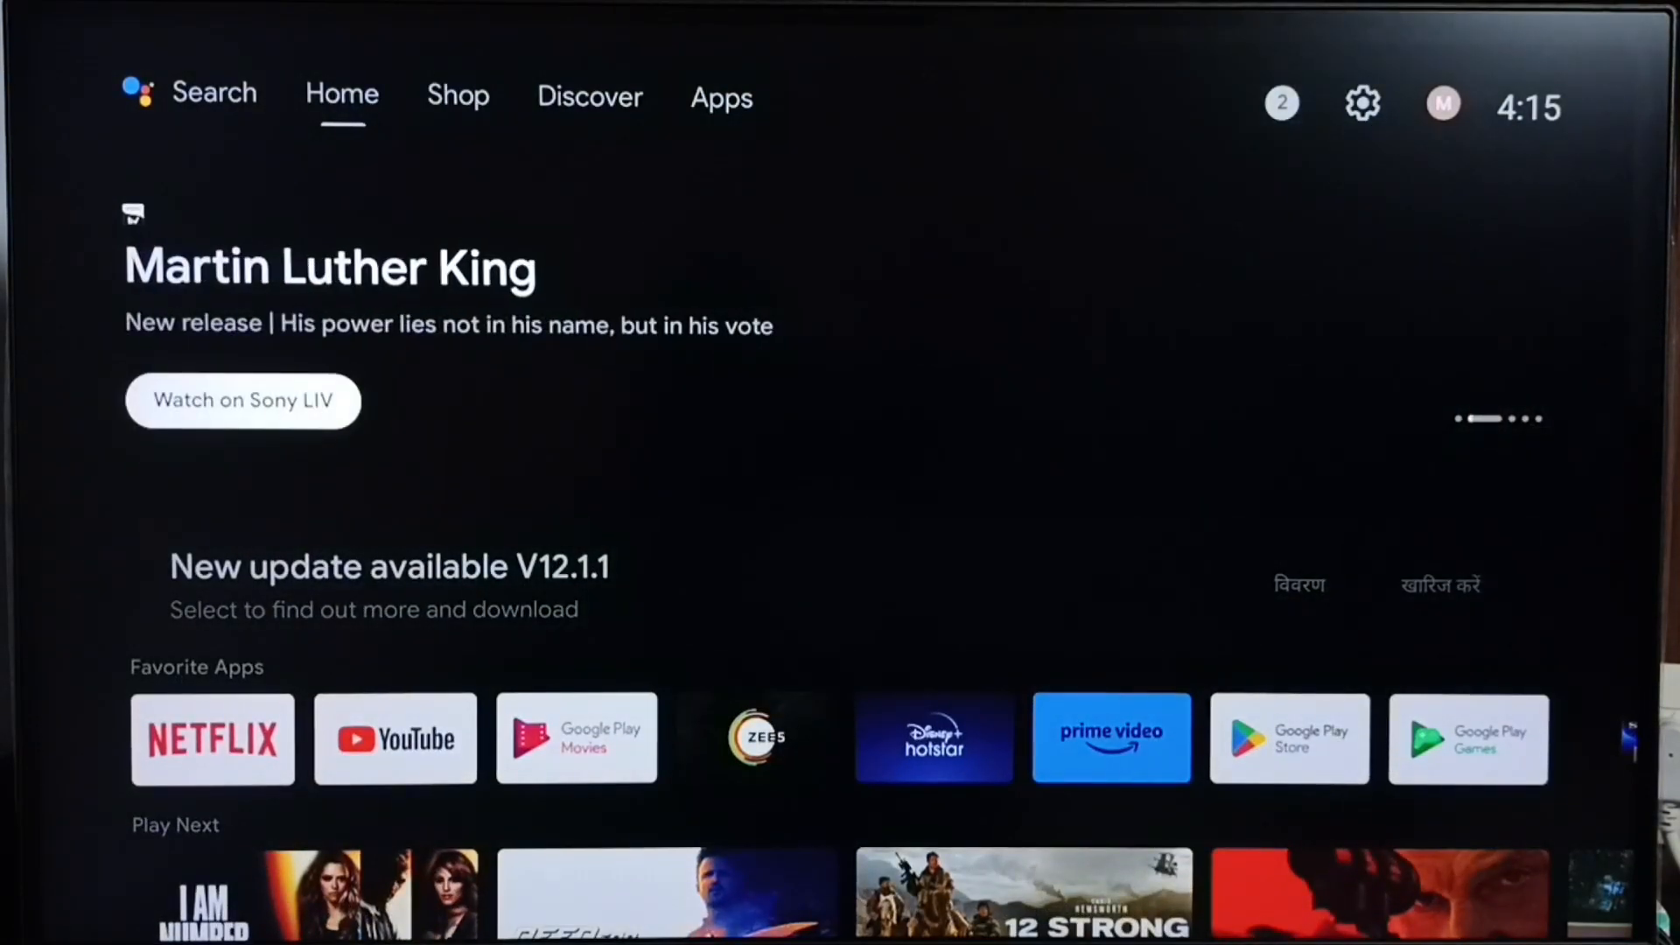
# - From the Apps home tab, check Settings and Device Preferences now show in Hindi, then return home
pyautogui.click(457, 96)
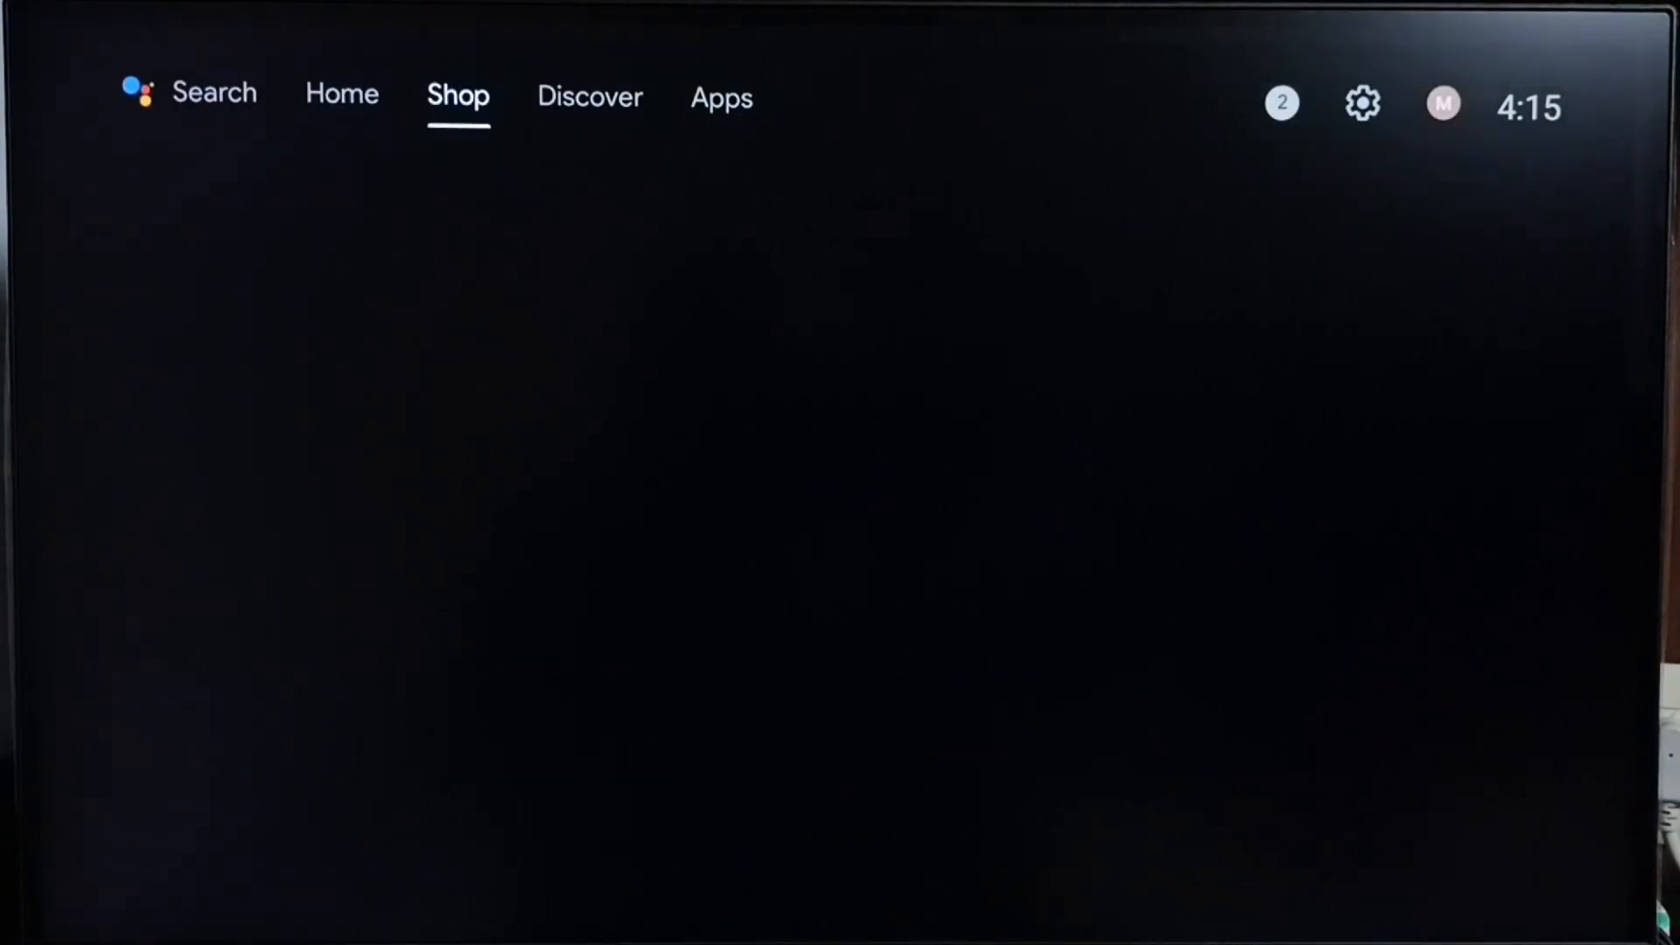
pyautogui.click(721, 98)
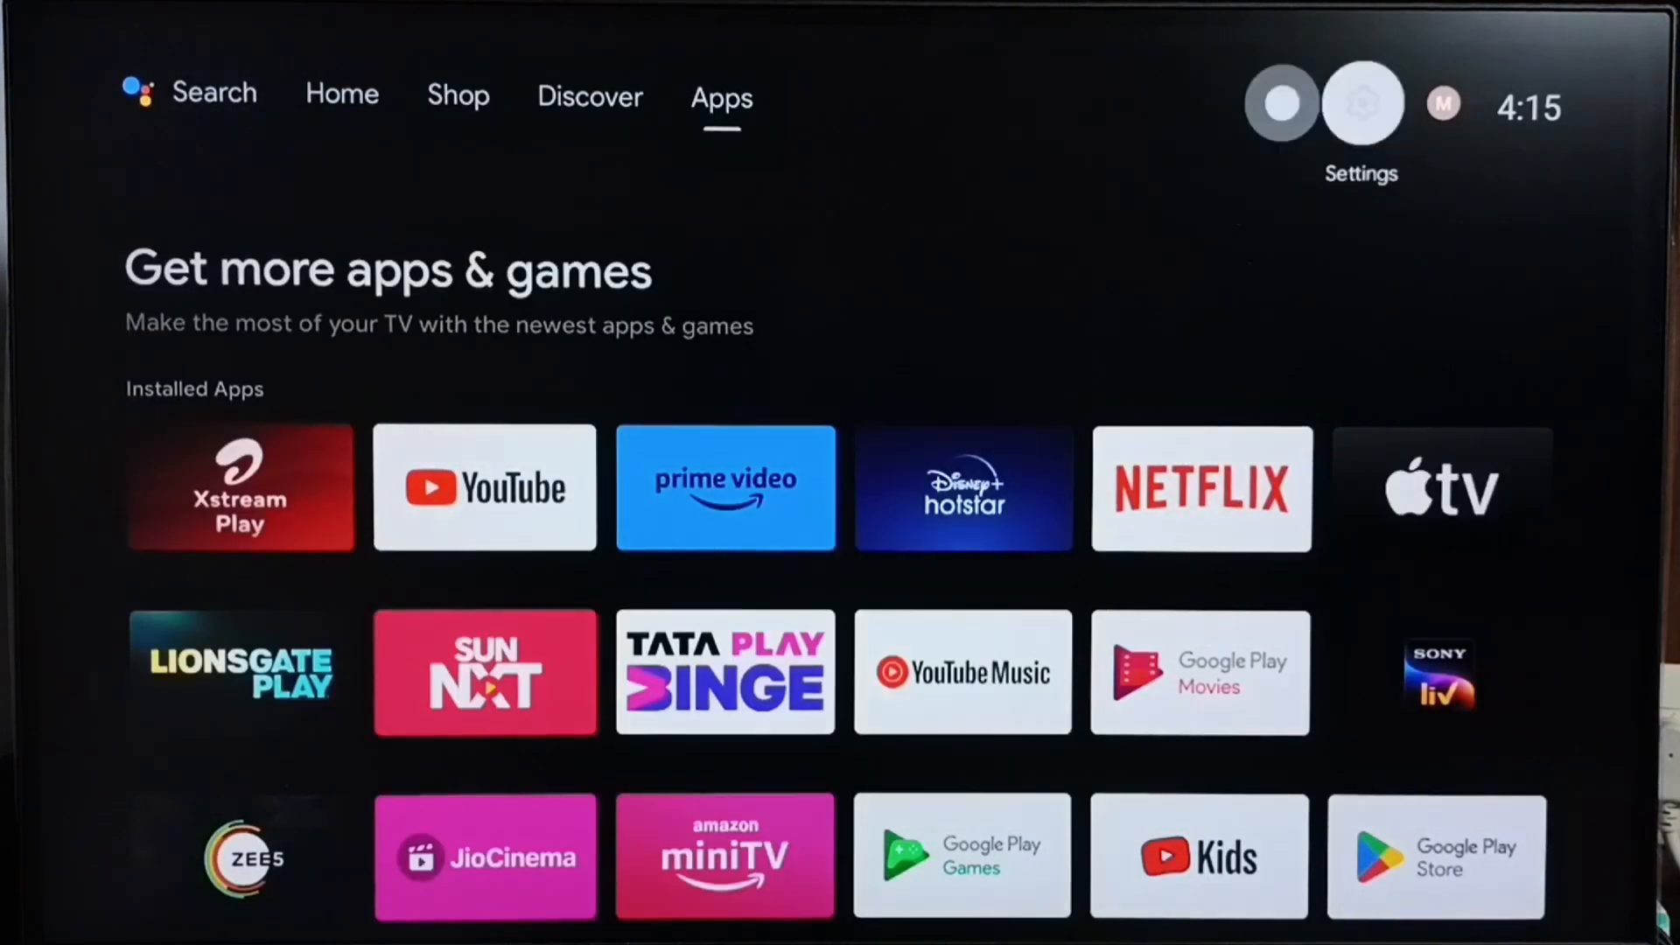
pyautogui.click(1361, 103)
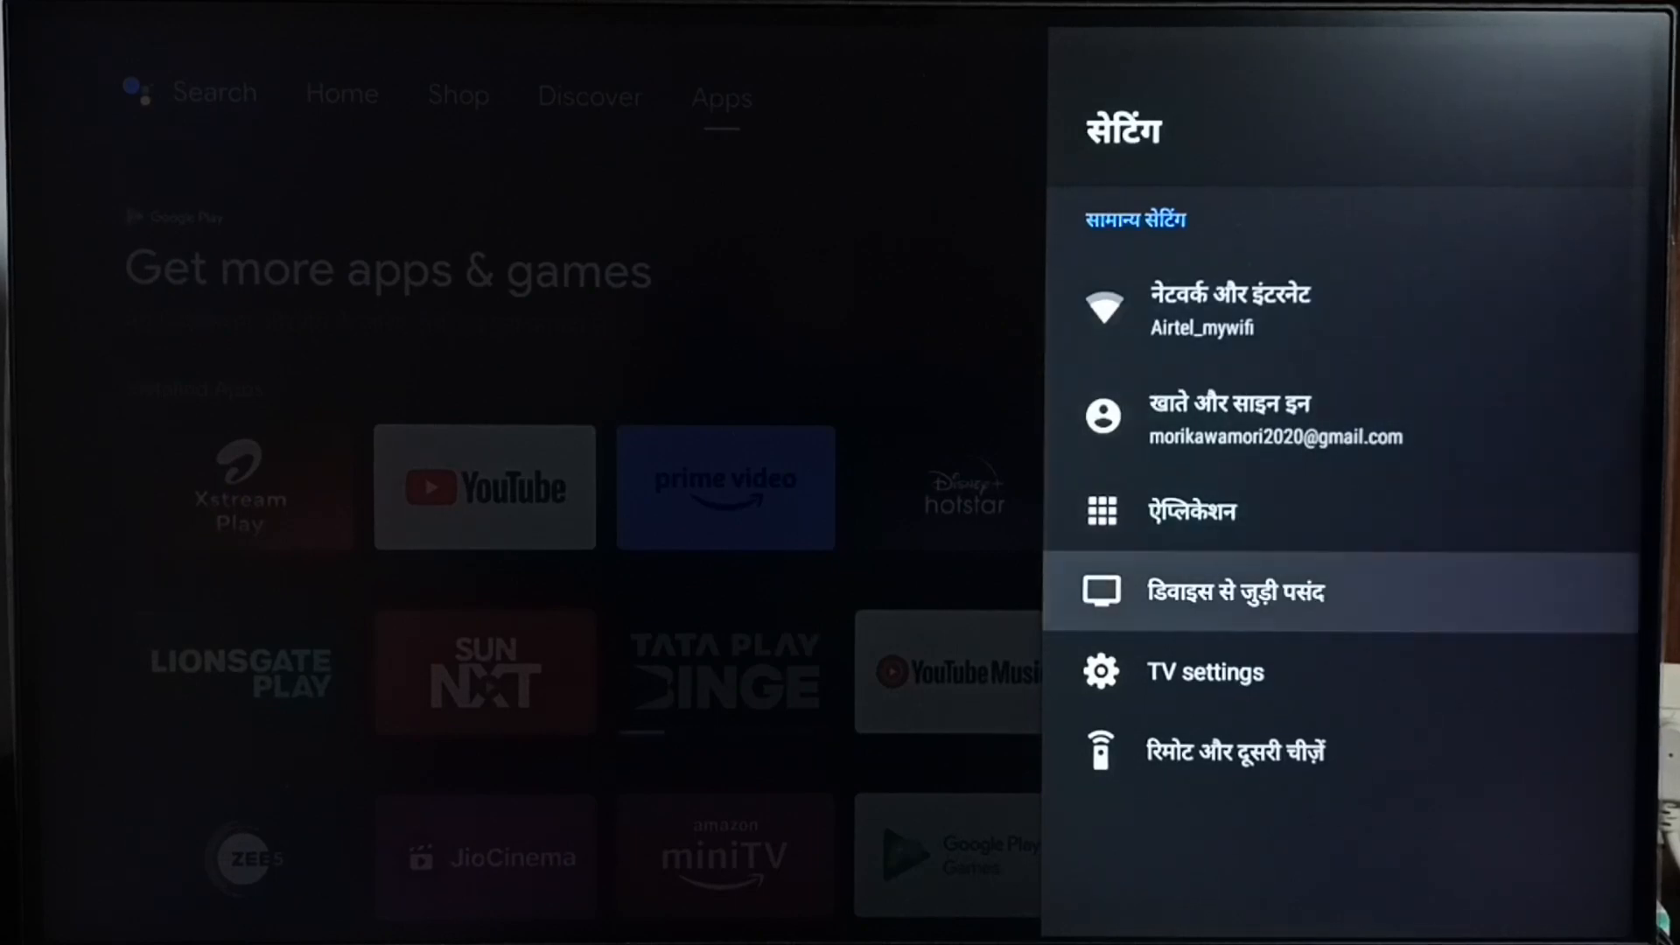
pyautogui.click(1235, 589)
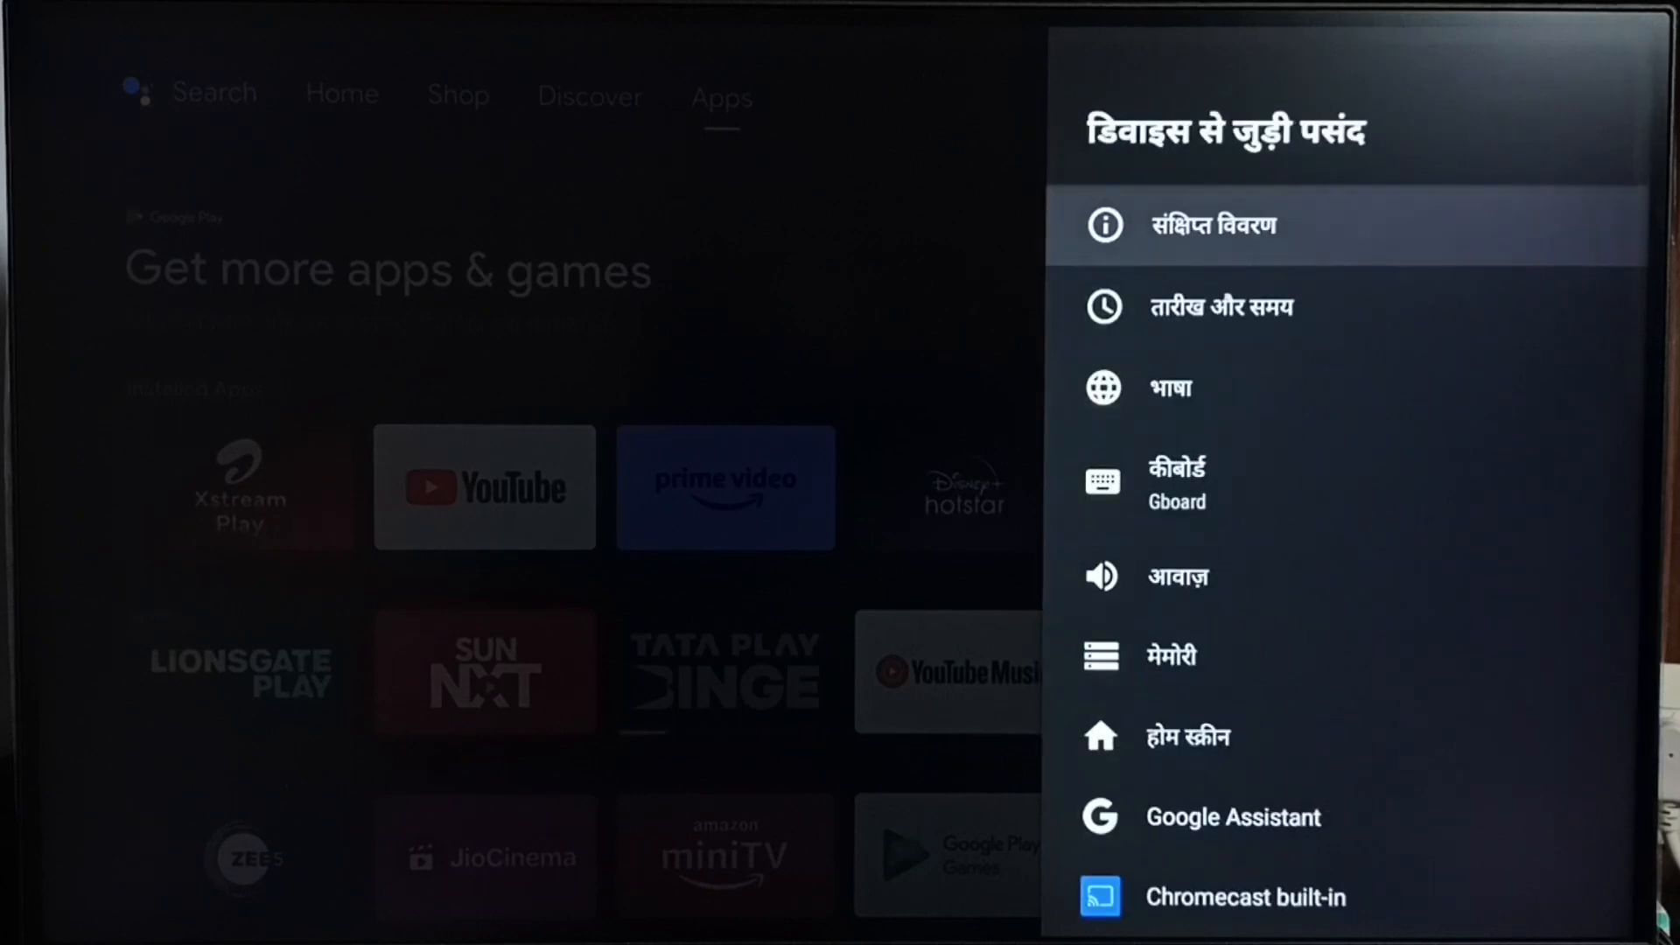
pyautogui.press('Back')
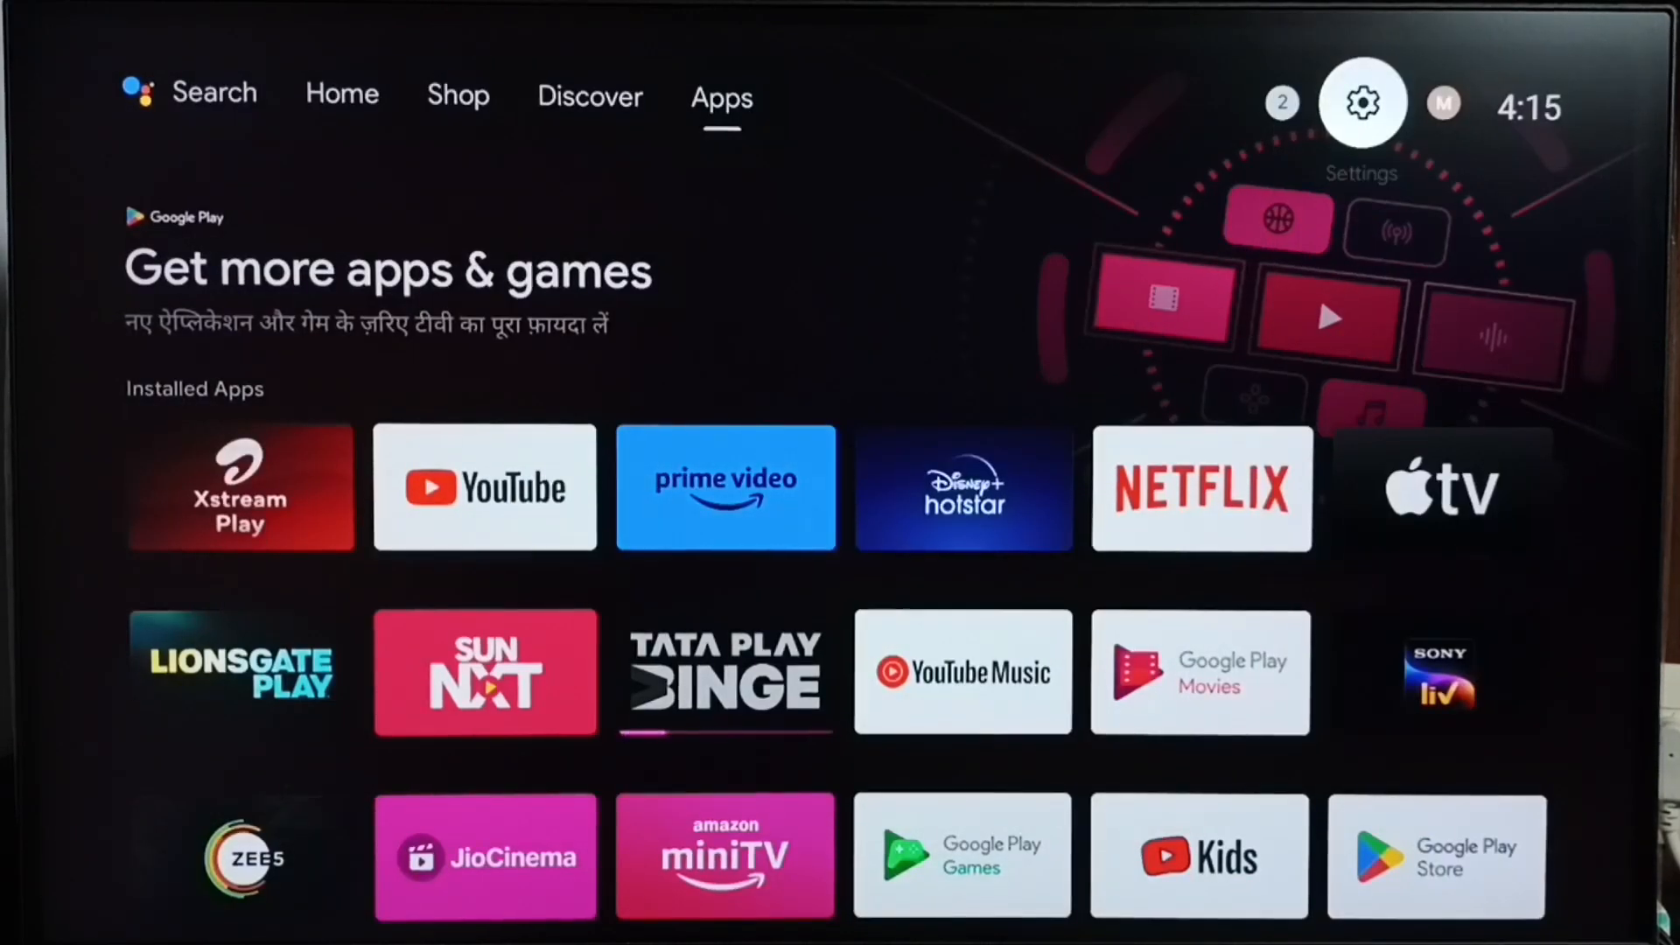
pyautogui.moveTo(1281, 103)
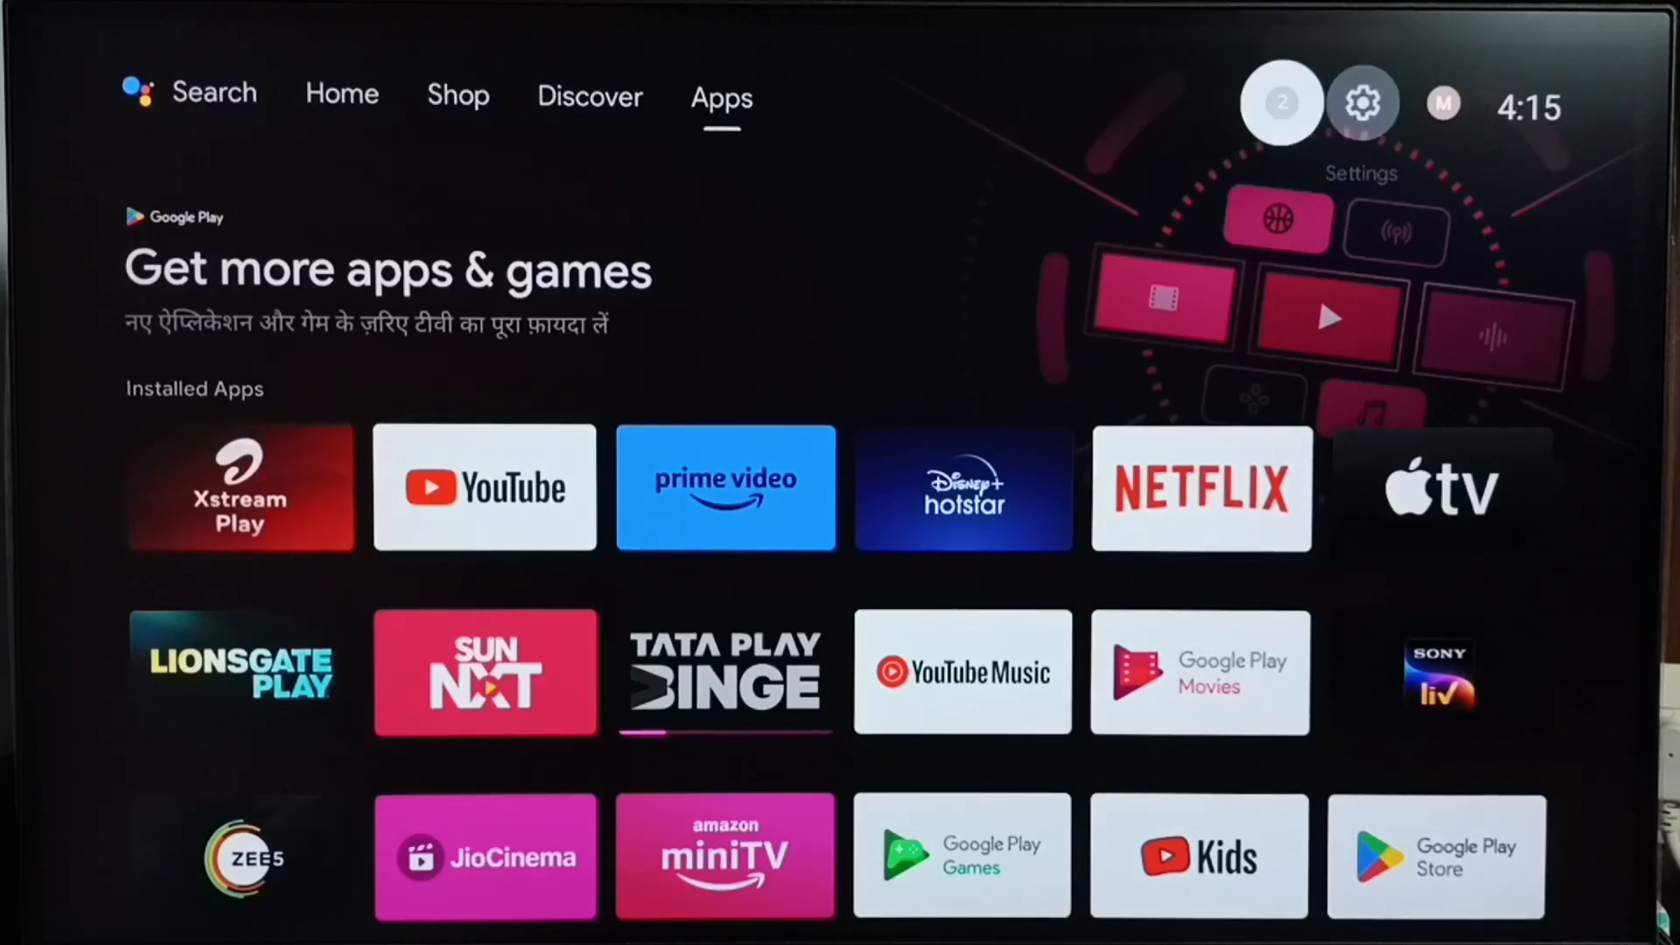
# - Reopen Settings and land on the Hindi Device Preferences menu (डिवाइस से जुड़ी पसंद)
pyautogui.click(1362, 102)
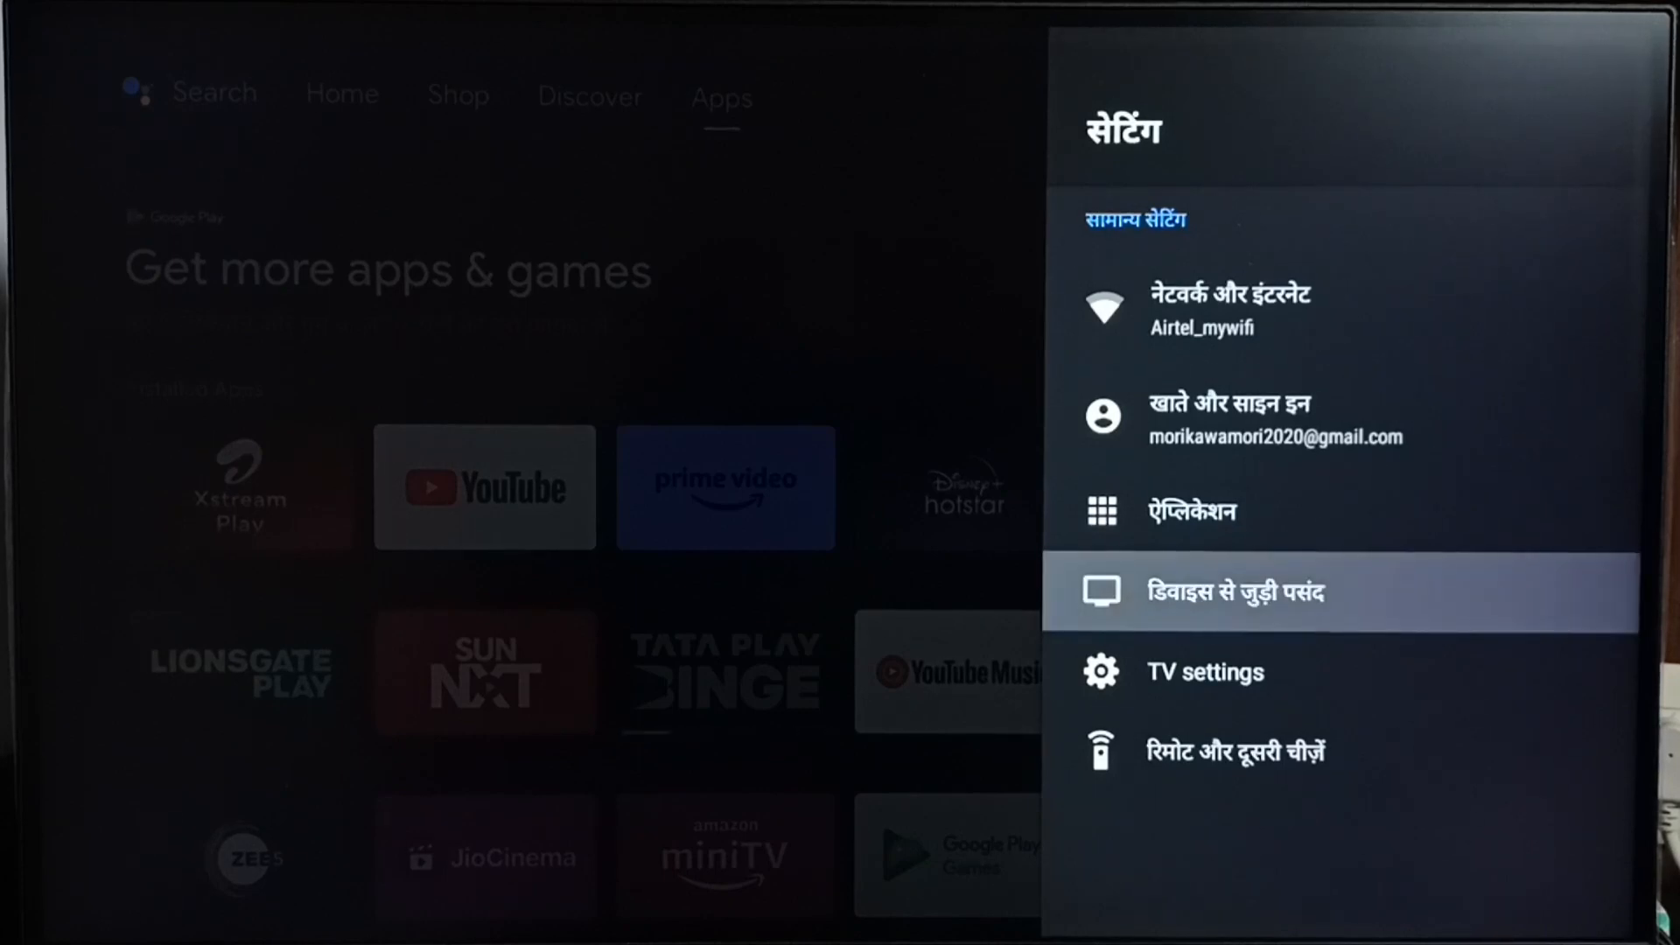
pyautogui.click(1237, 590)
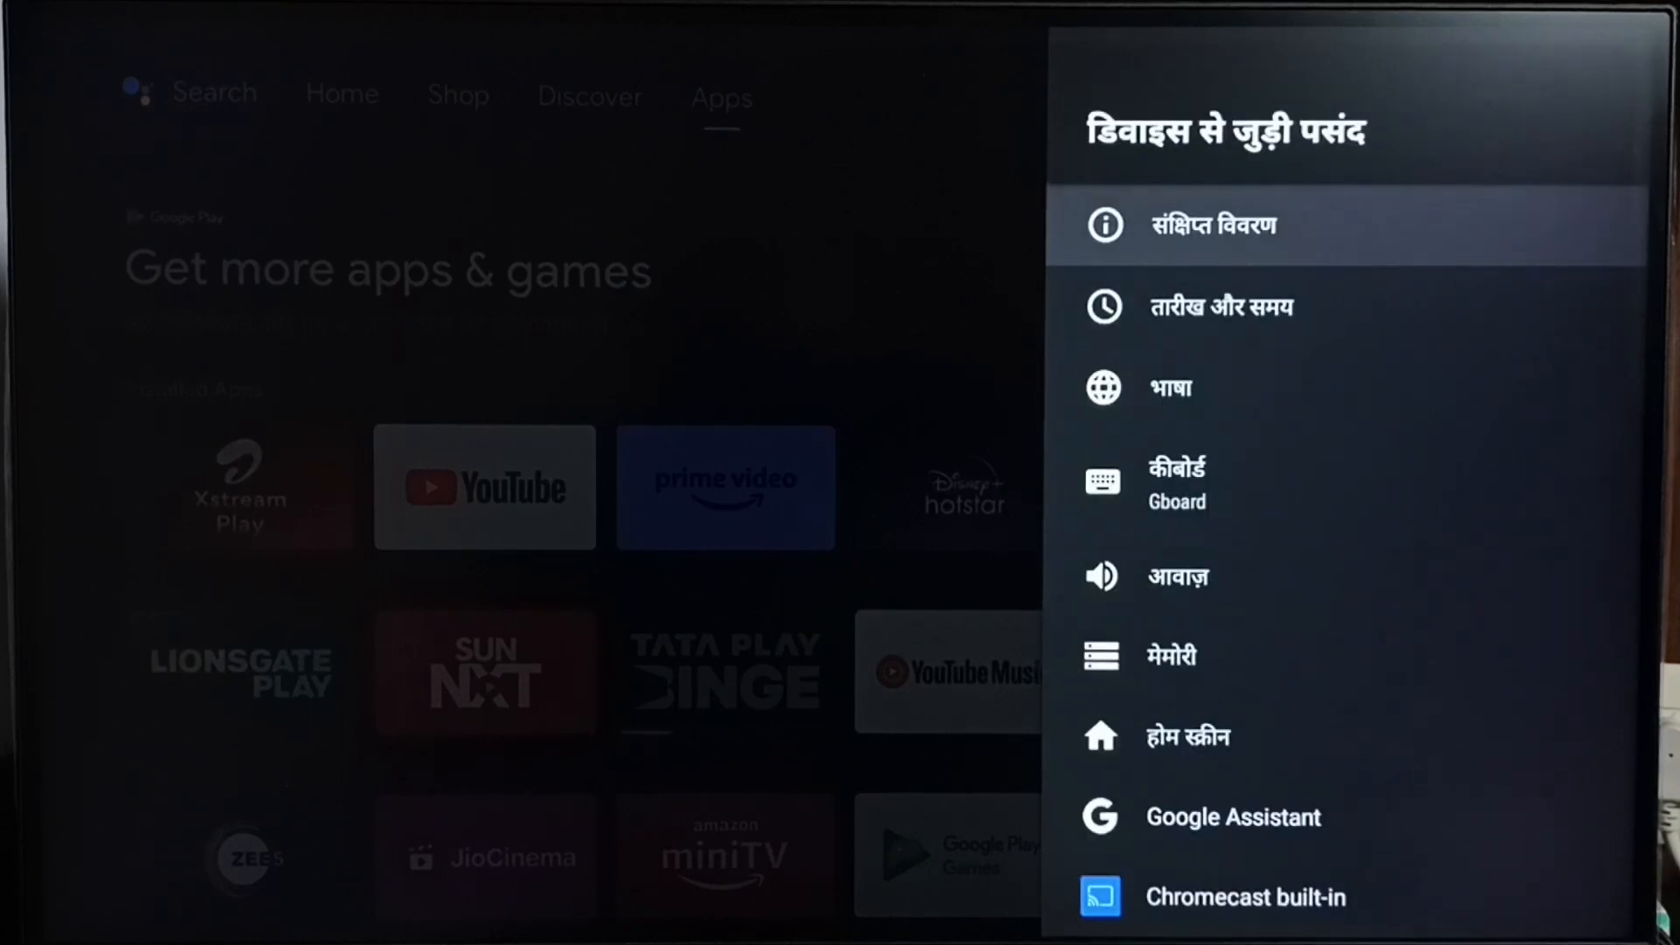
pyautogui.press('Back')
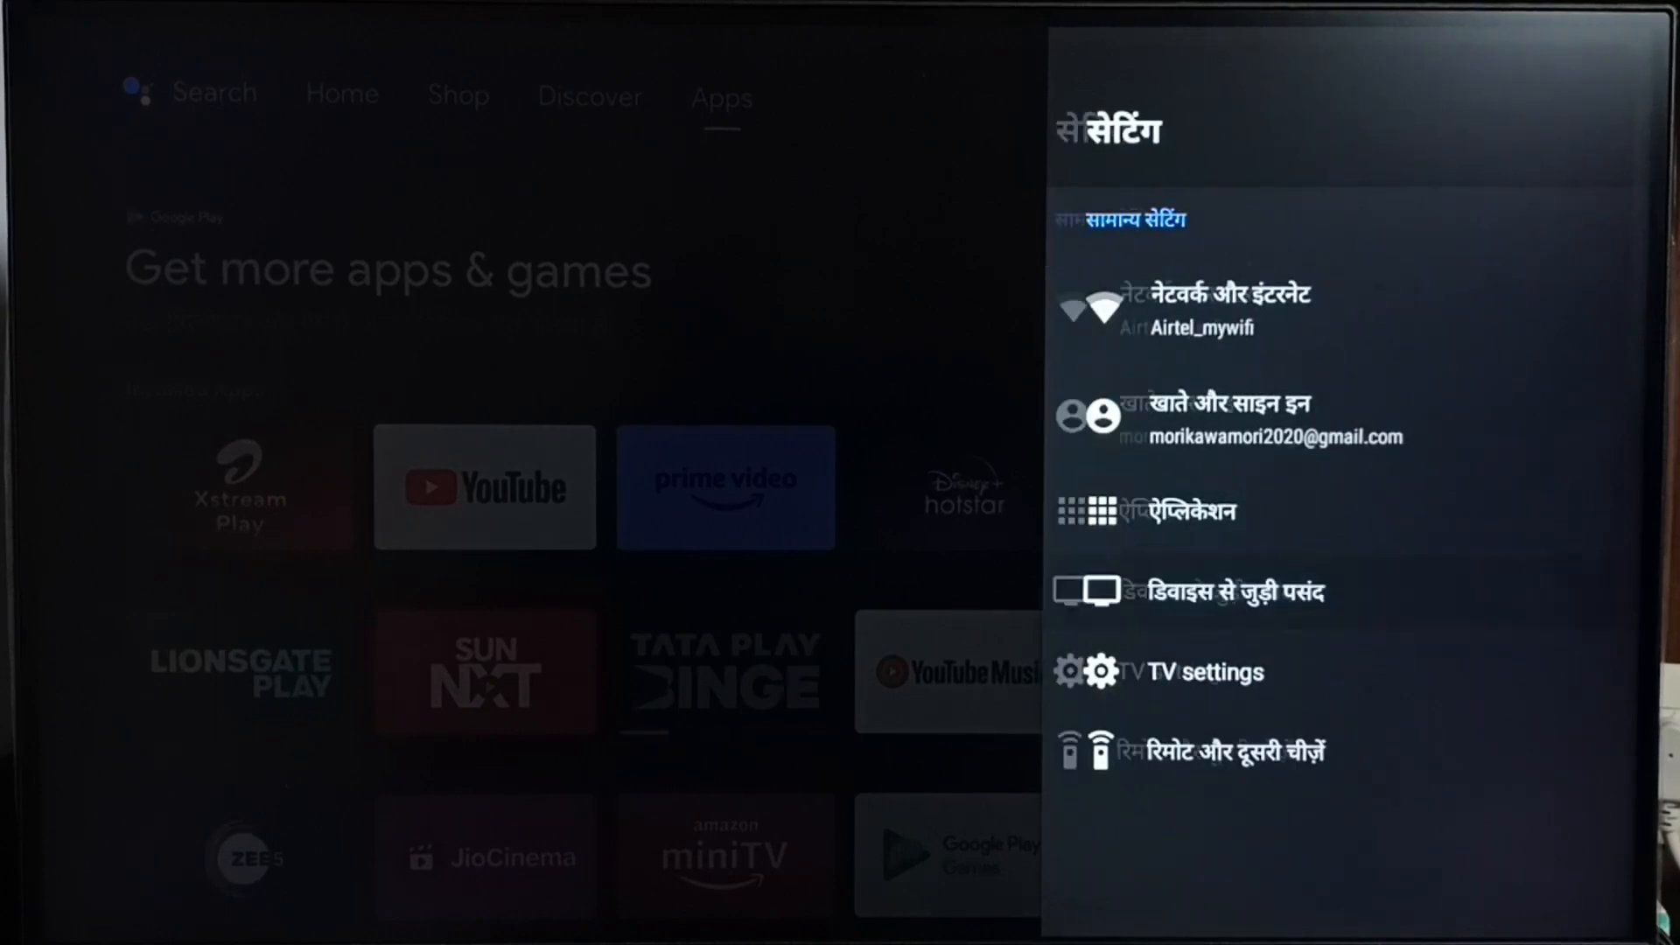
pyautogui.click(1232, 591)
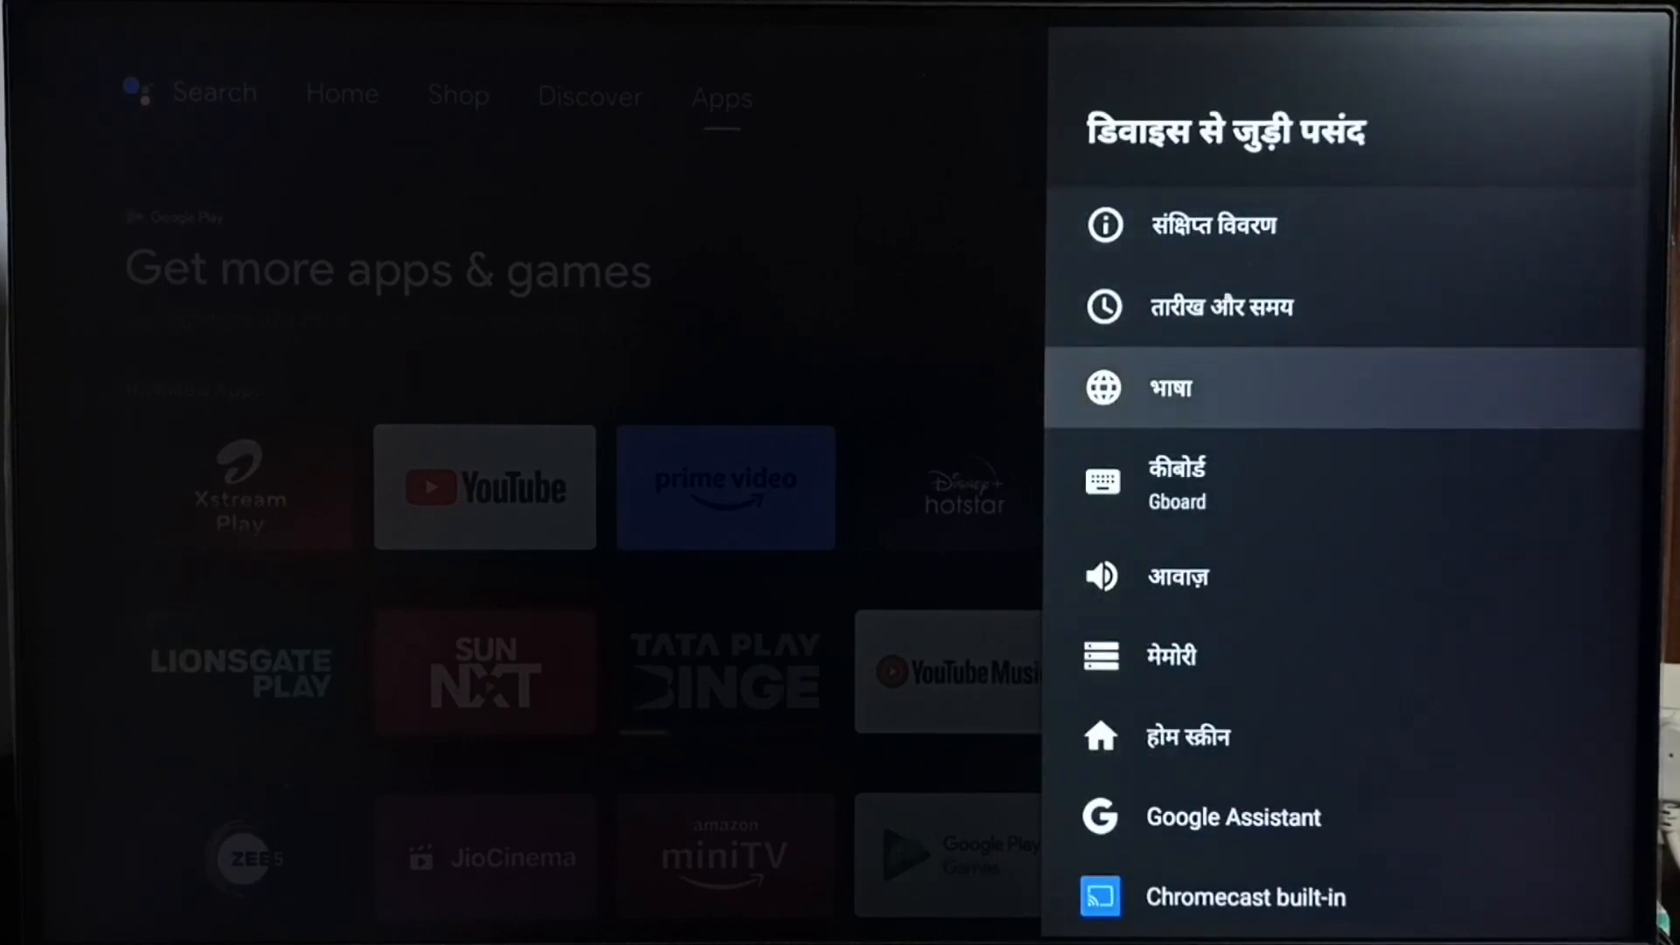
# - In भाषा, choose English (United Kingdom) again so Device Preferences returns to English
pyautogui.click(1167, 388)
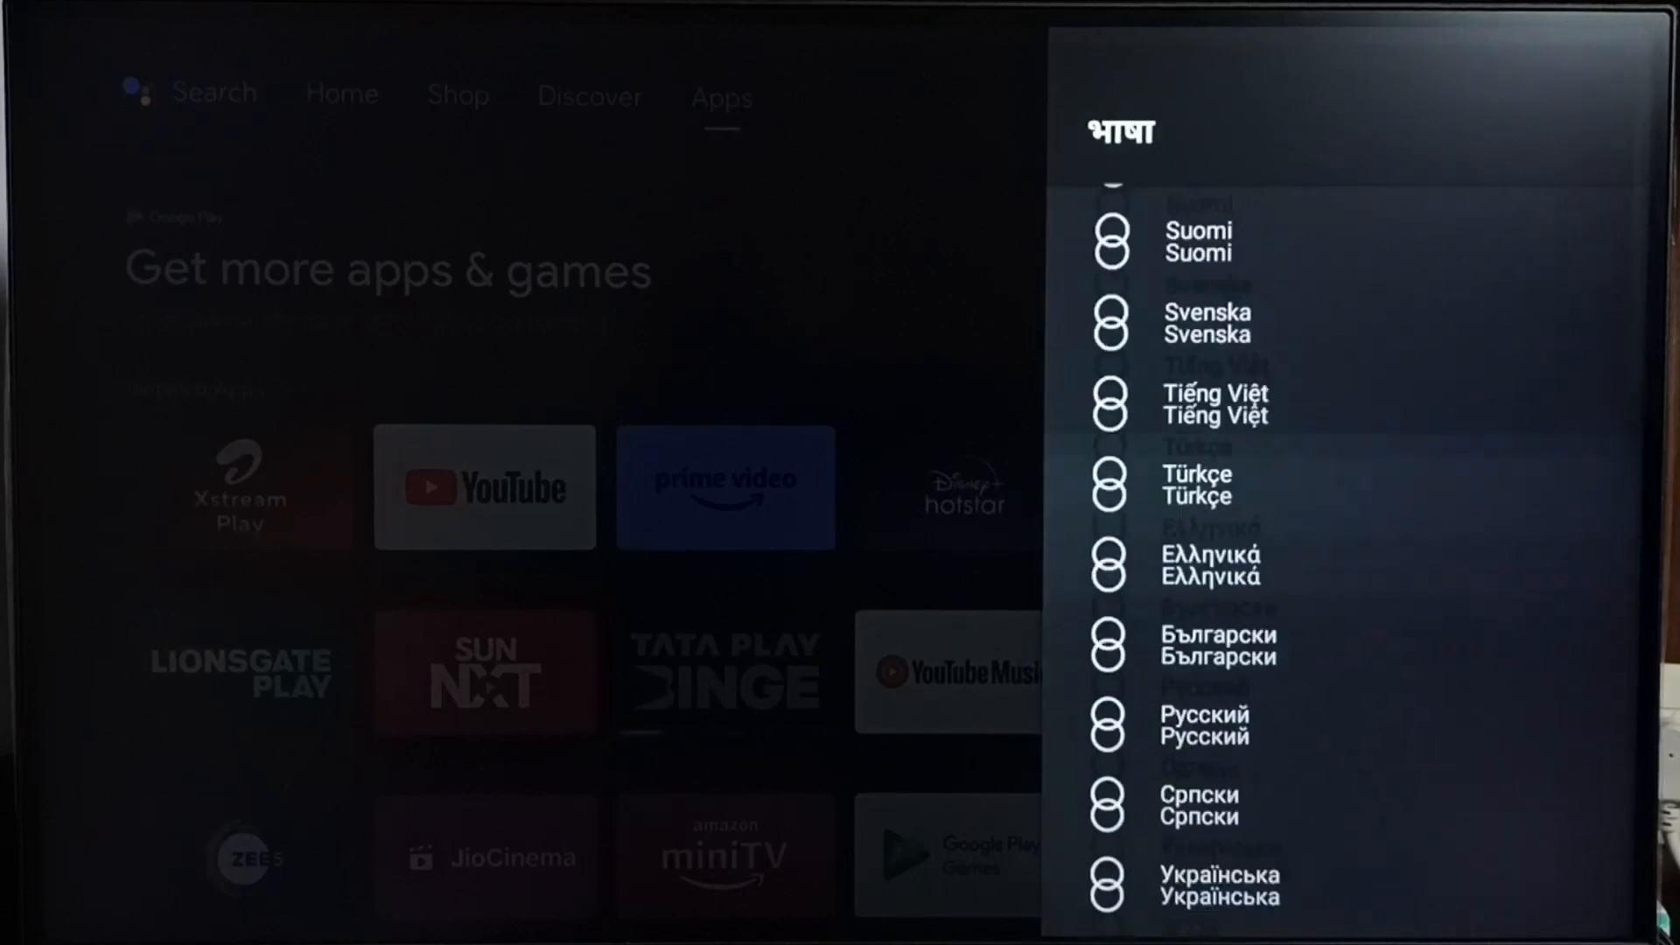
pyautogui.scroll(3)
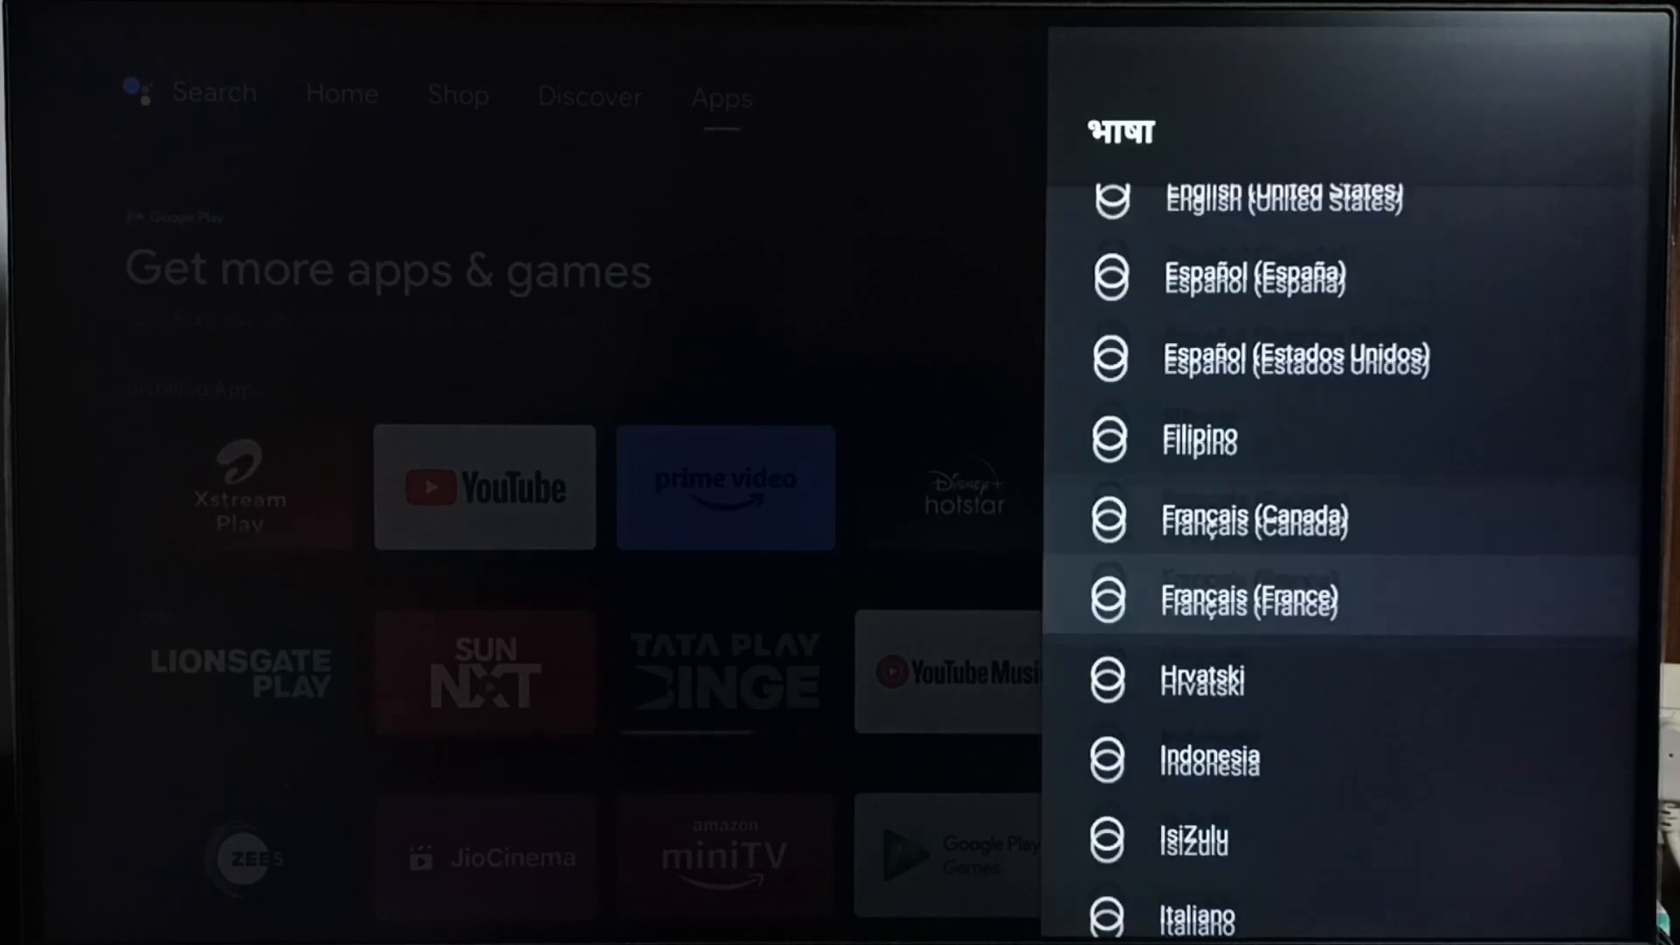
pyautogui.scroll(3)
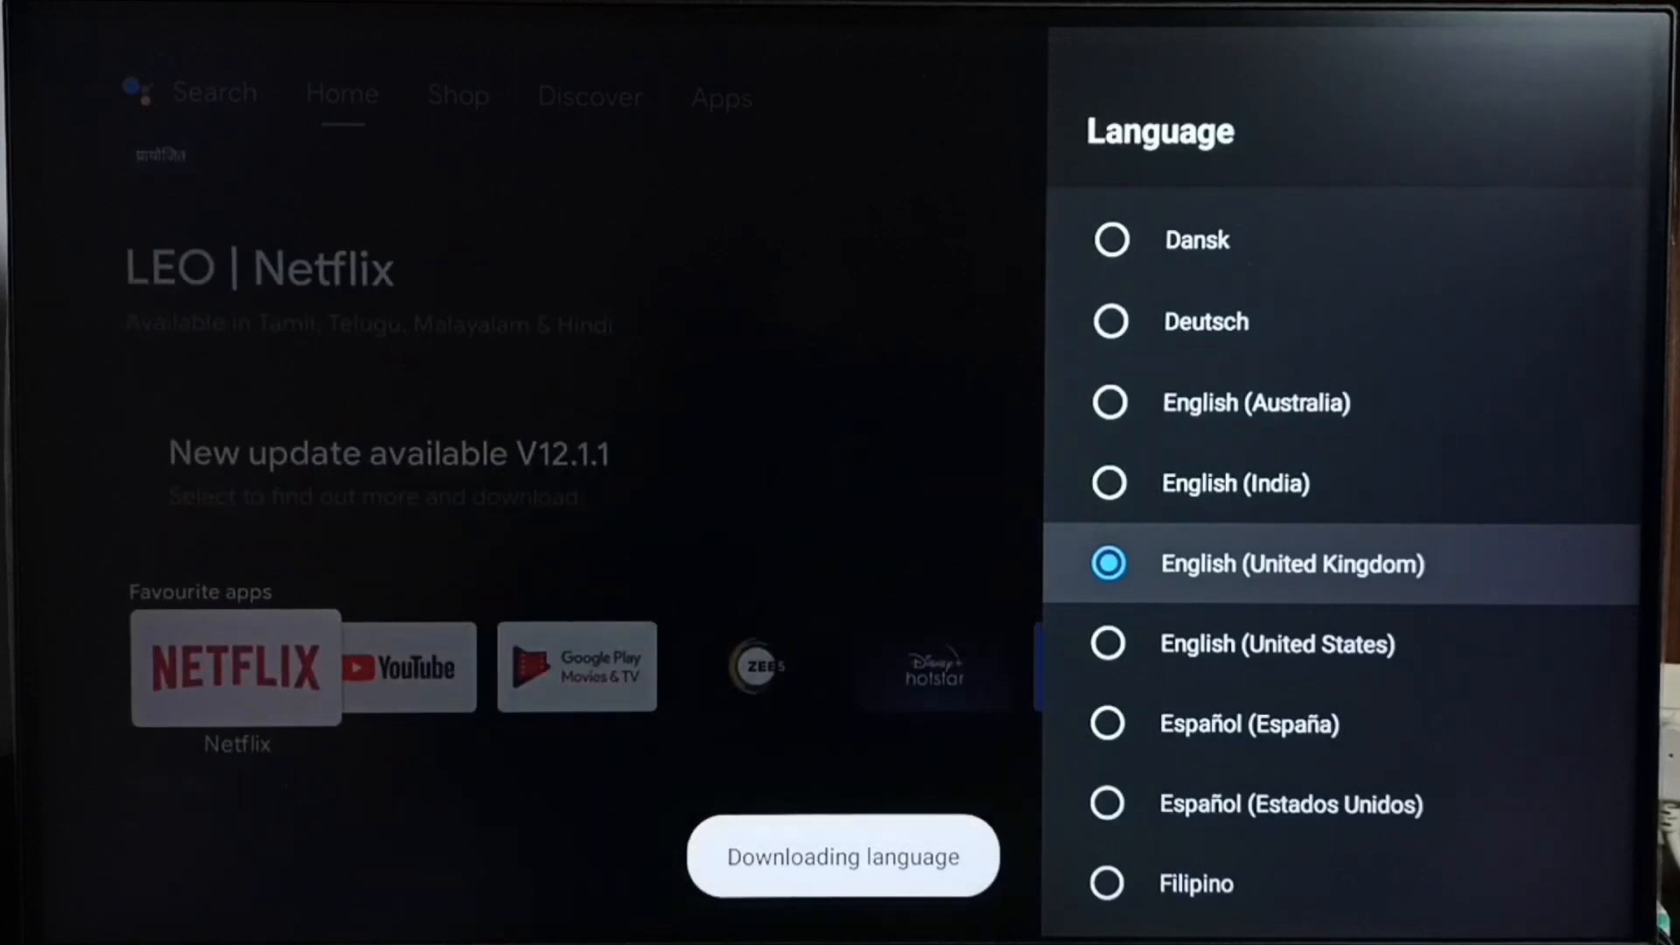
pyautogui.press('Back')
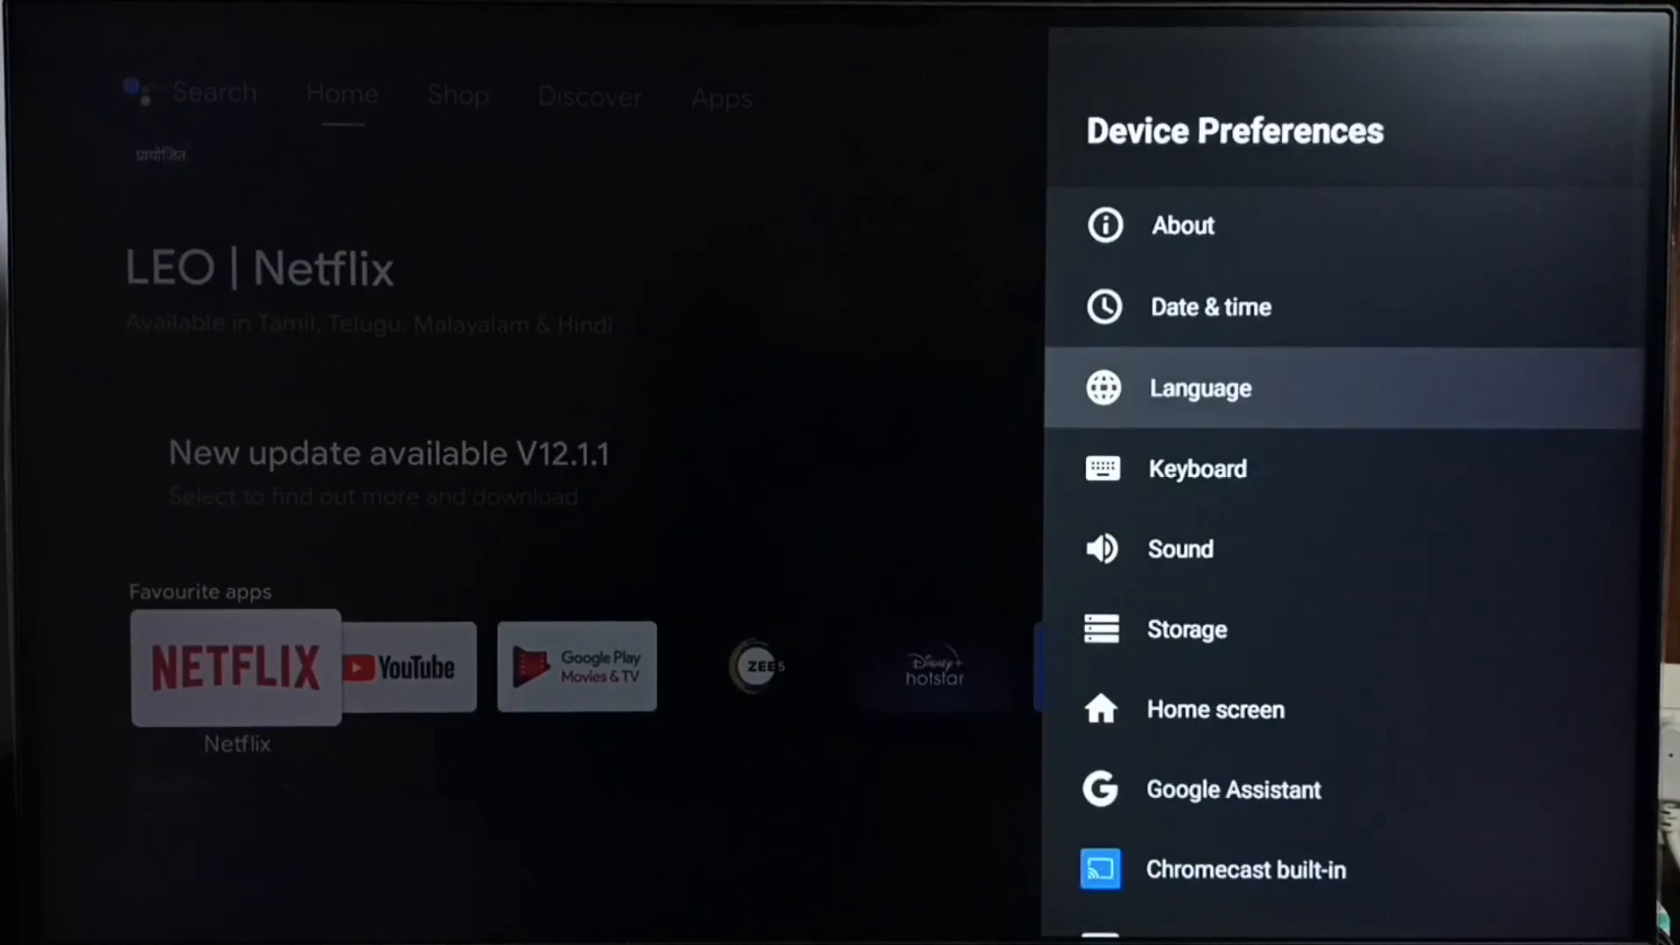